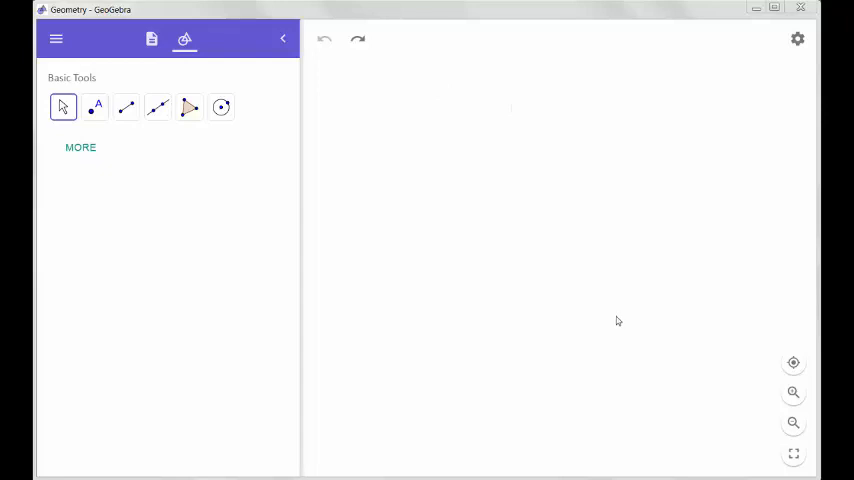
mouse_move(603, 402)
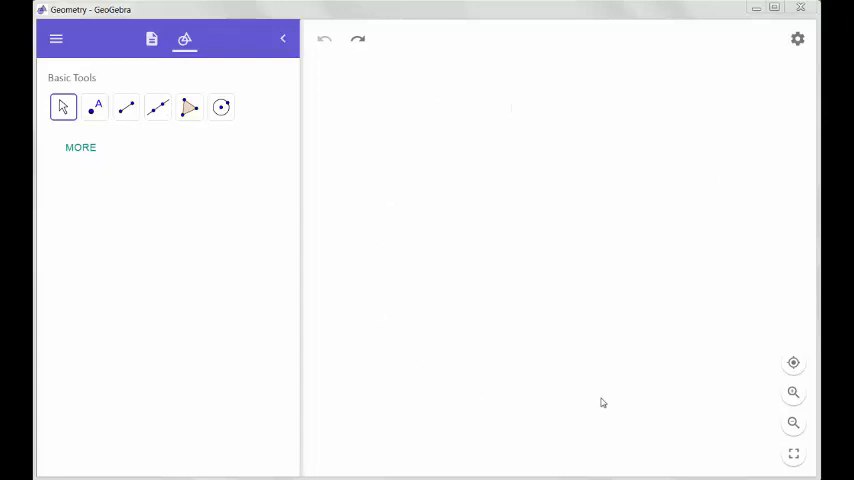
mouse_move(443, 287)
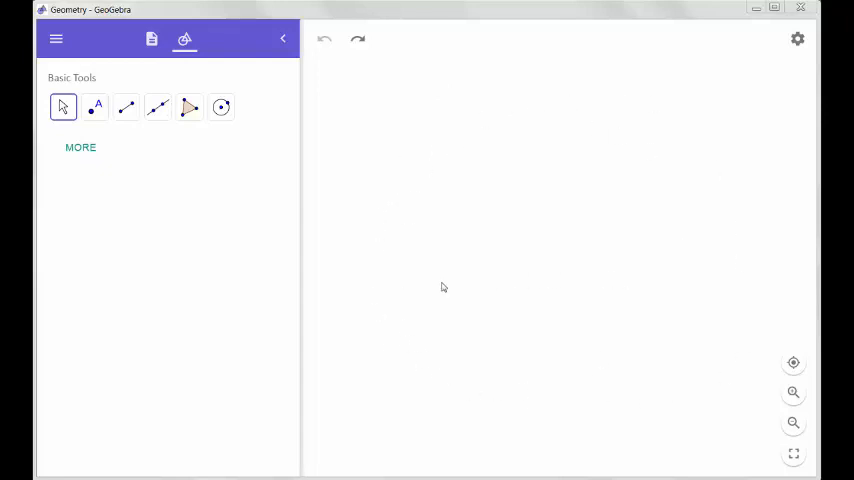
mouse_move(561, 82)
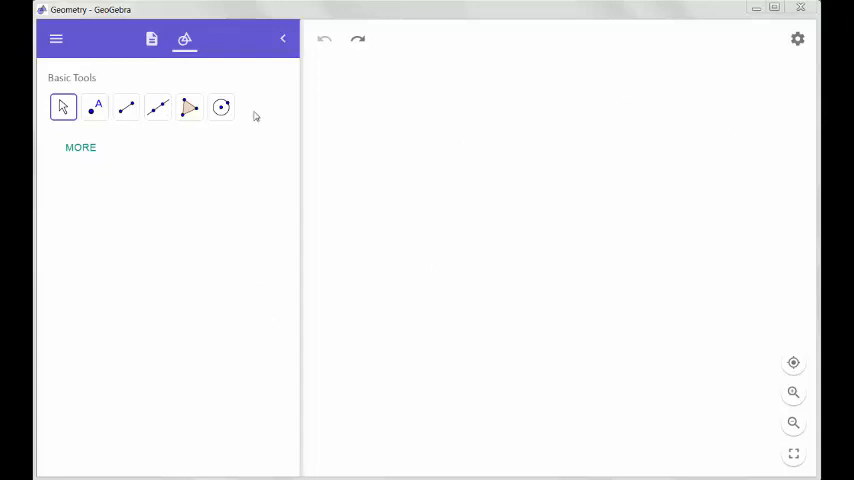
mouse_move(222, 209)
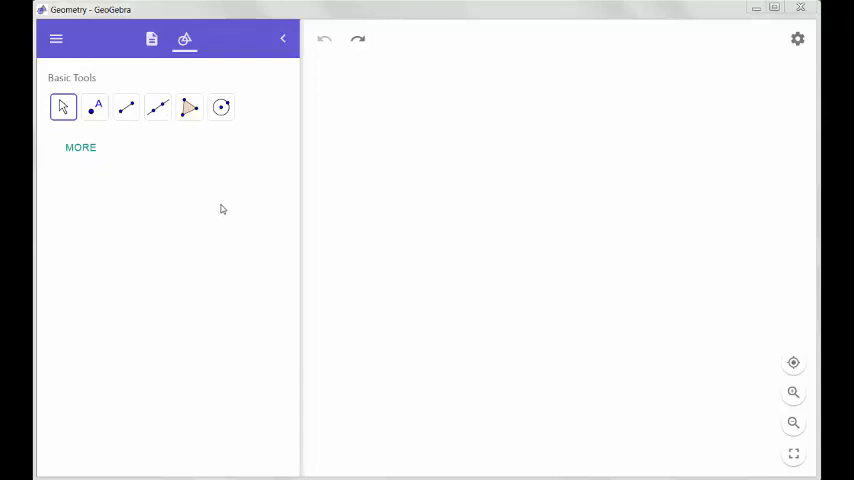
mouse_move(219, 208)
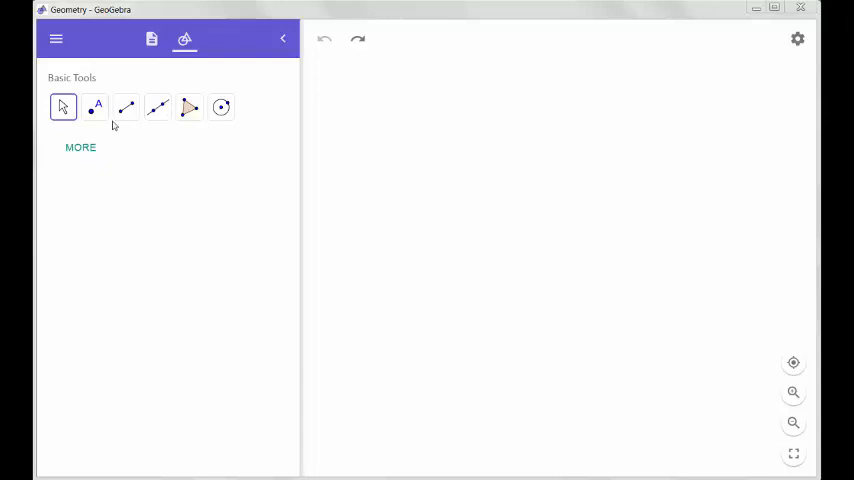
Place points A and B on the canvas, then take the Line tool to join them
left_click(98, 107)
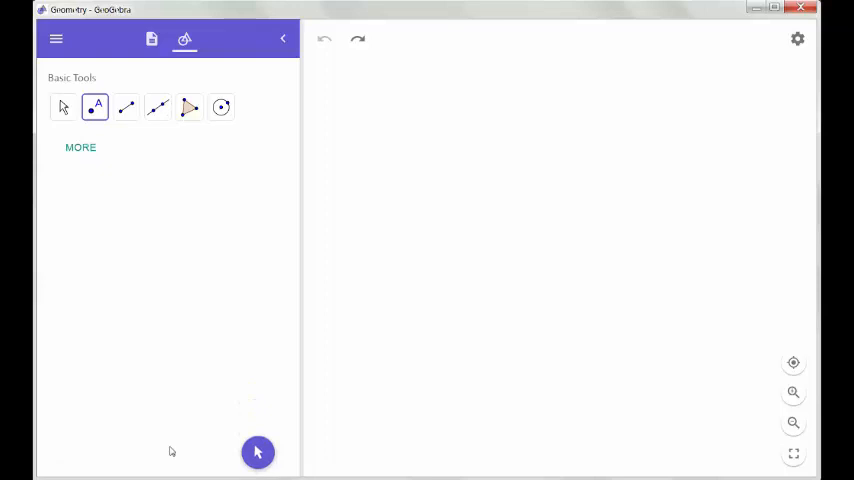
mouse_move(427, 180)
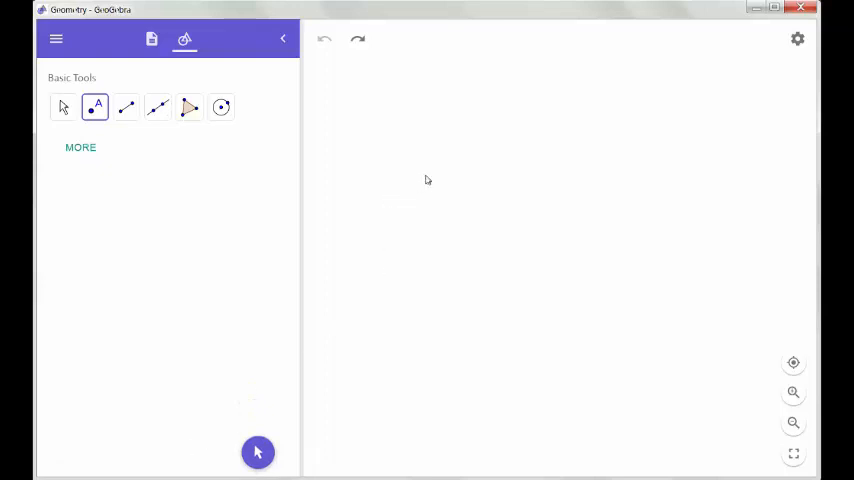
left_click(423, 174)
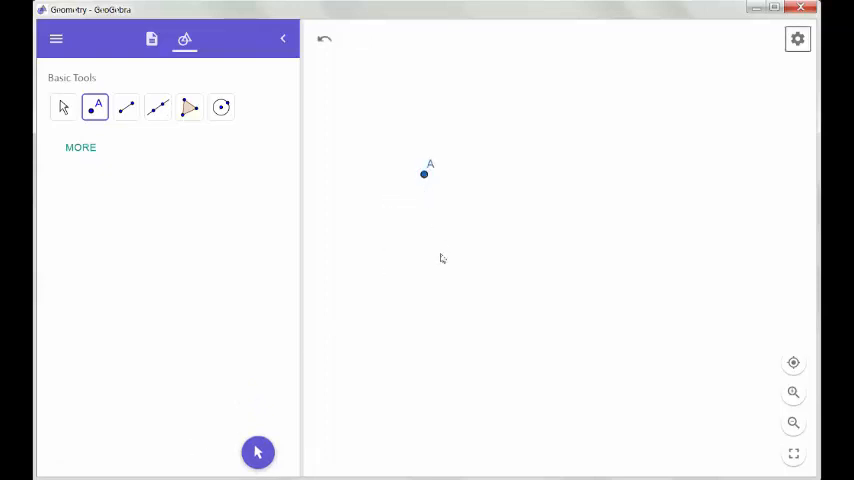
left_click(671, 250)
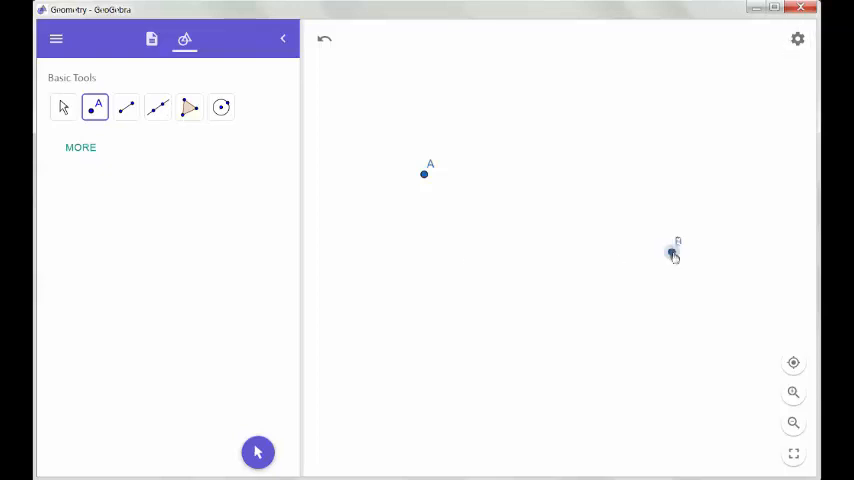
left_click(671, 252)
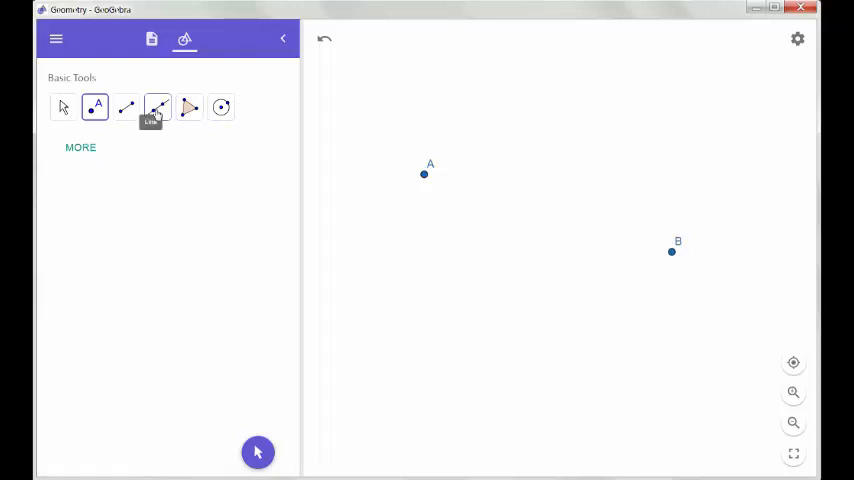
left_click(158, 107)
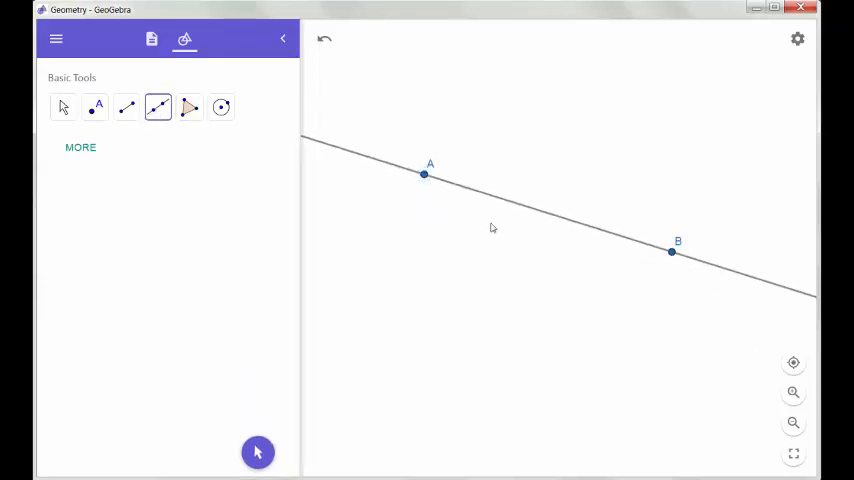
mouse_move(273, 166)
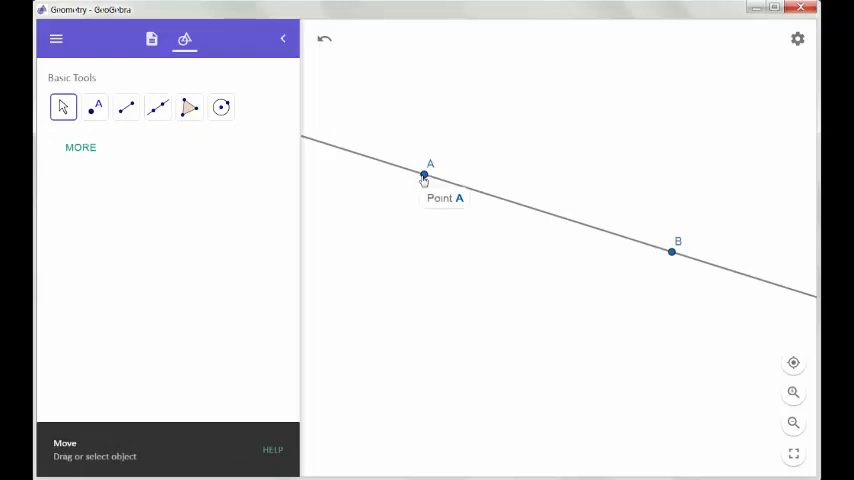
Drag point A lower-right, and drag B down then back near its spot
left_click_drag(423, 177, 430, 236)
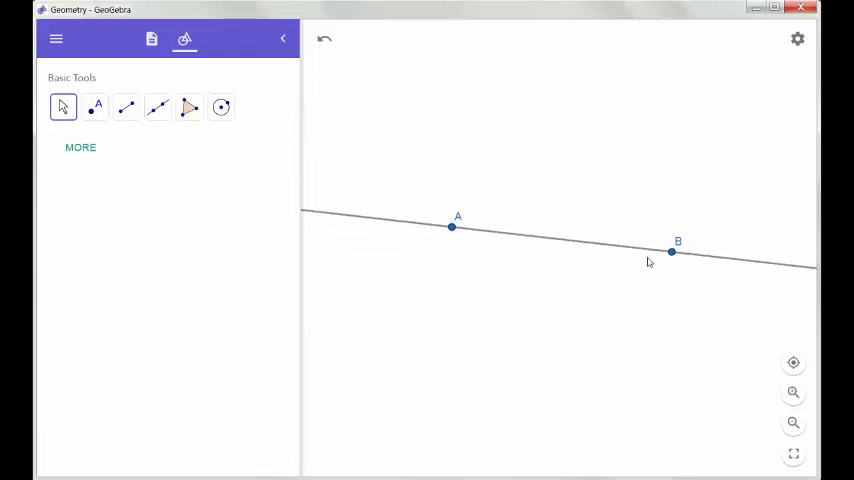
left_click_drag(671, 252, 654, 321)
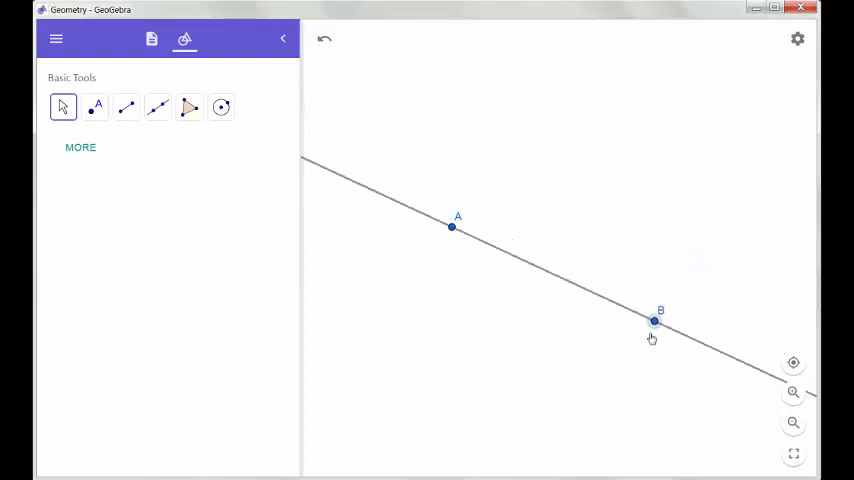
left_click_drag(654, 321, 661, 249)
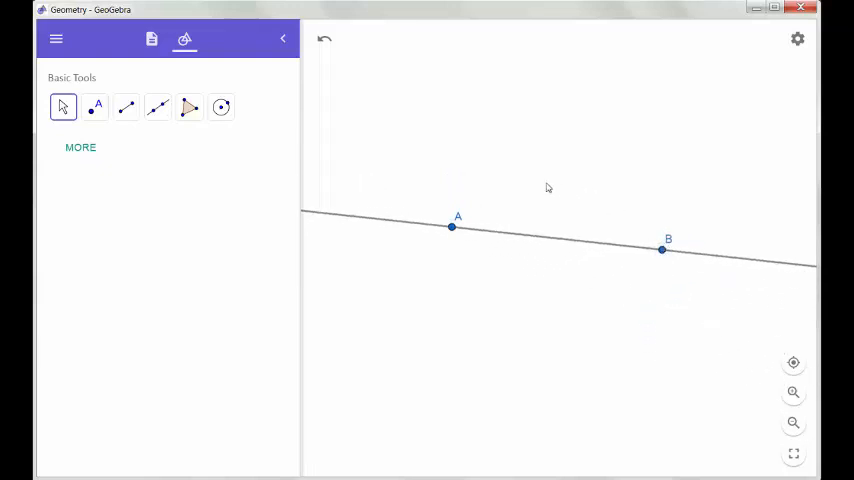
mouse_move(538, 176)
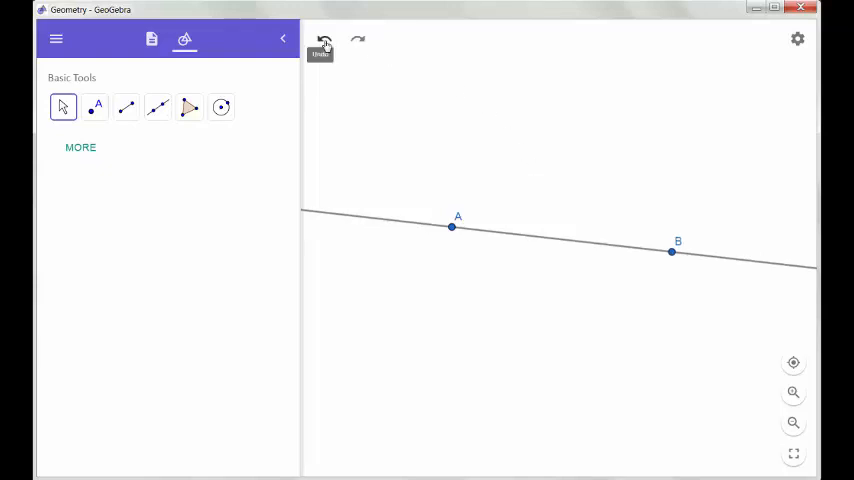
Undo the point moves, the line, and the placement of points B and A
left_click_drag(451, 226, 424, 175)
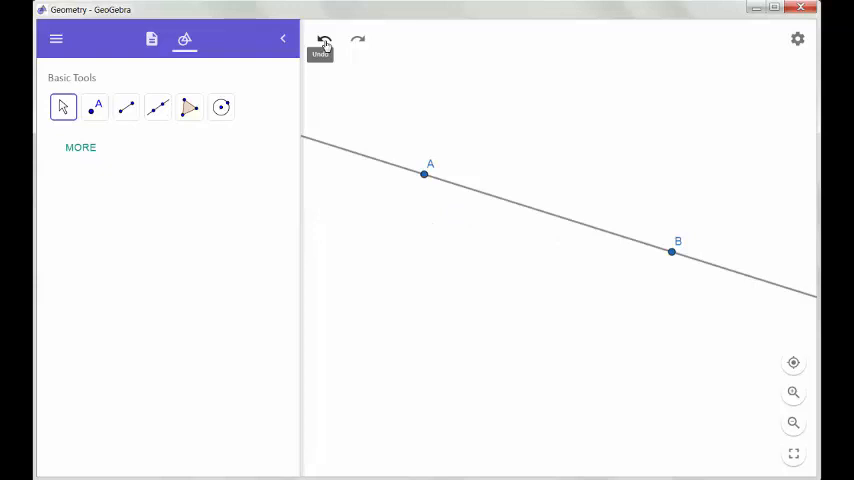
left_click(323, 39)
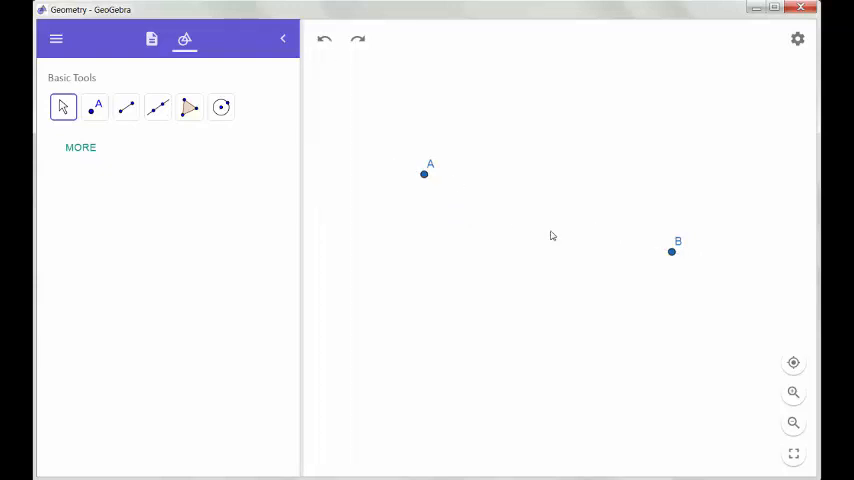
left_click(324, 40)
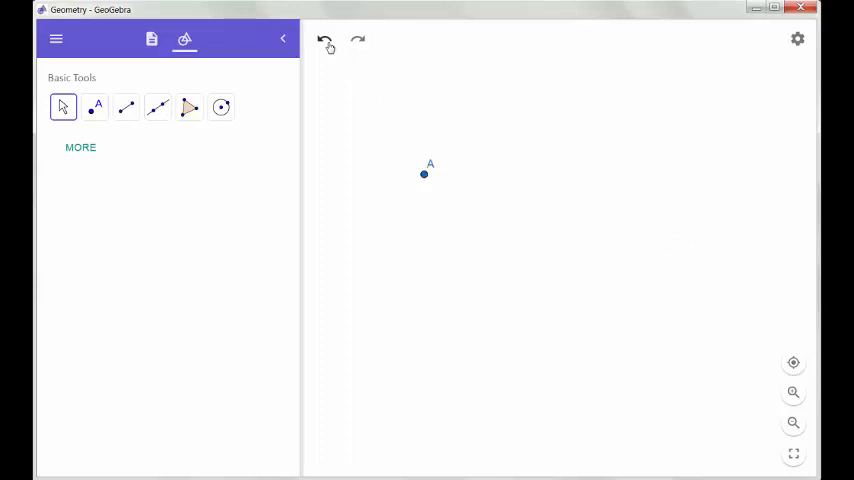
left_click(328, 40)
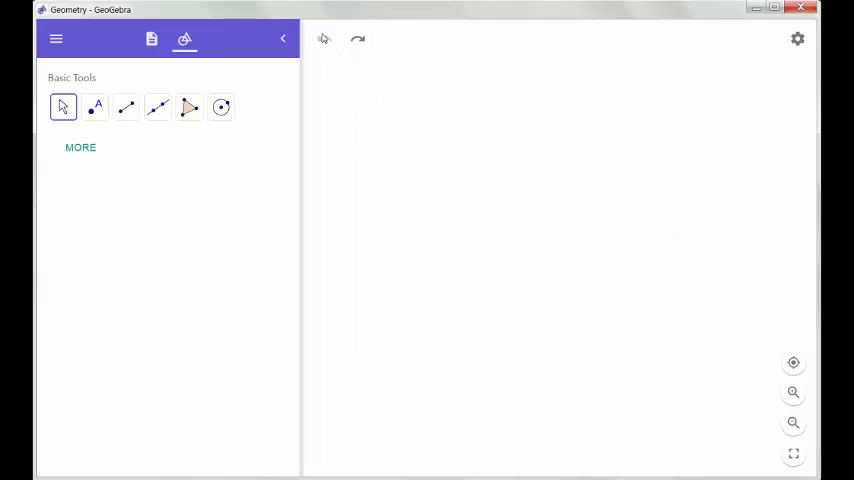
mouse_move(324, 39)
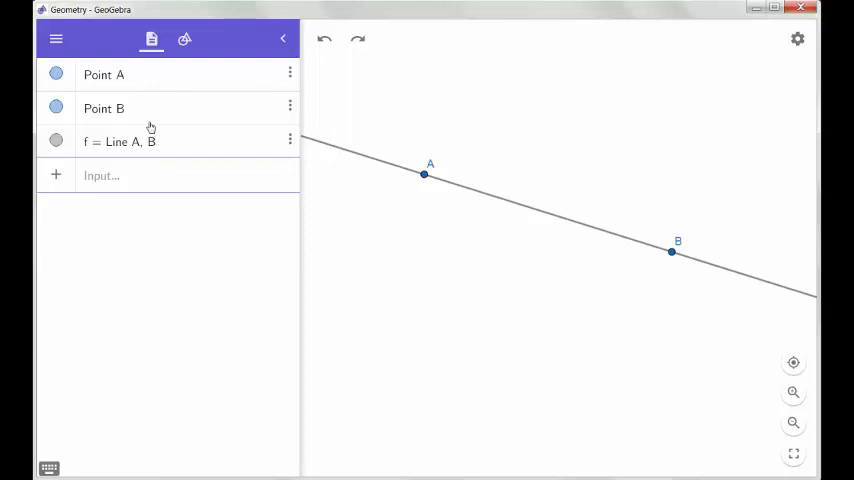
mouse_move(153, 156)
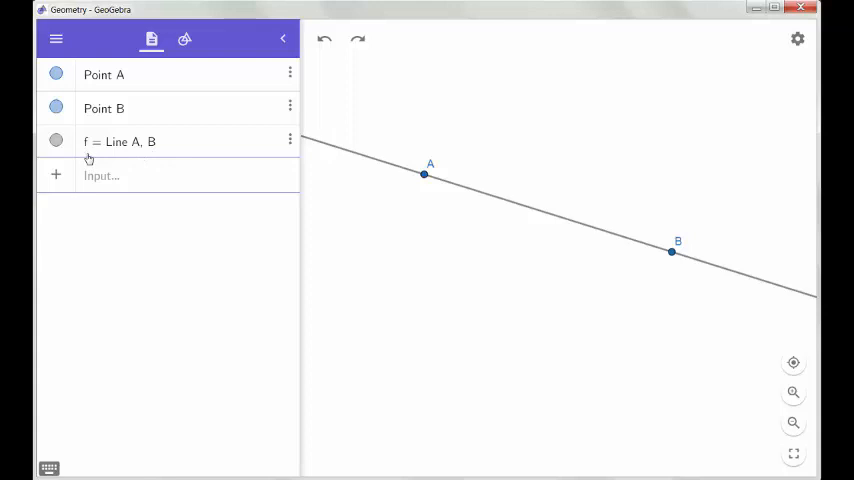
Hide line f from the drawing and then show it again
left_click(56, 141)
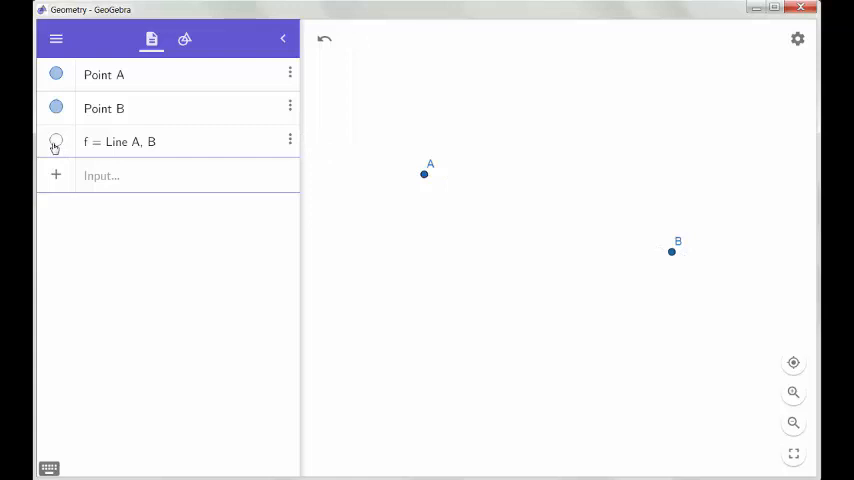
left_click(56, 143)
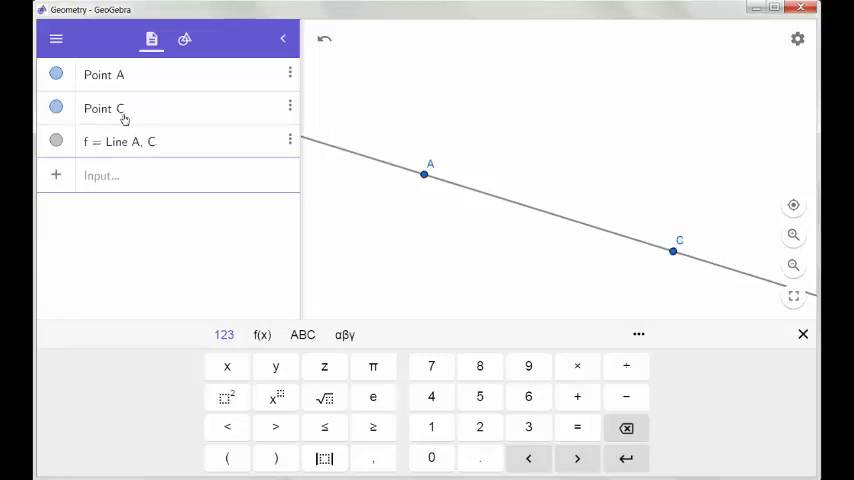
mouse_move(673, 252)
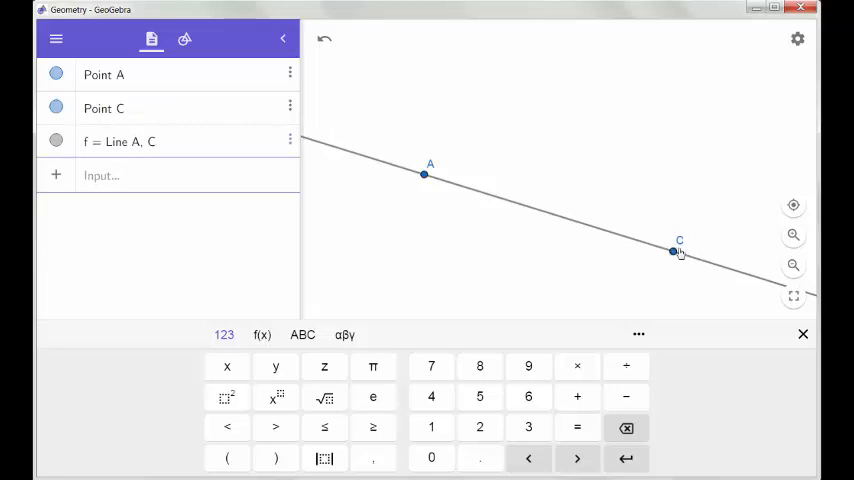
mouse_move(673, 251)
type("y = x²")
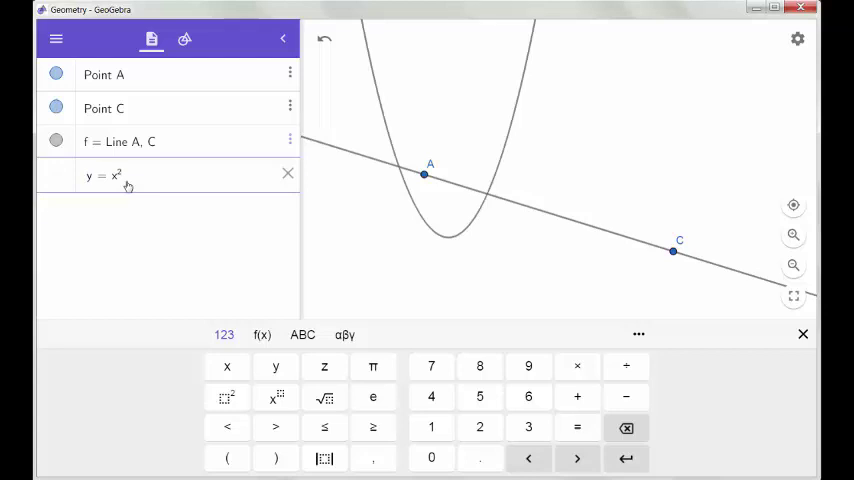
Confirm the equation y = x² to create parabola c
key("Enter")
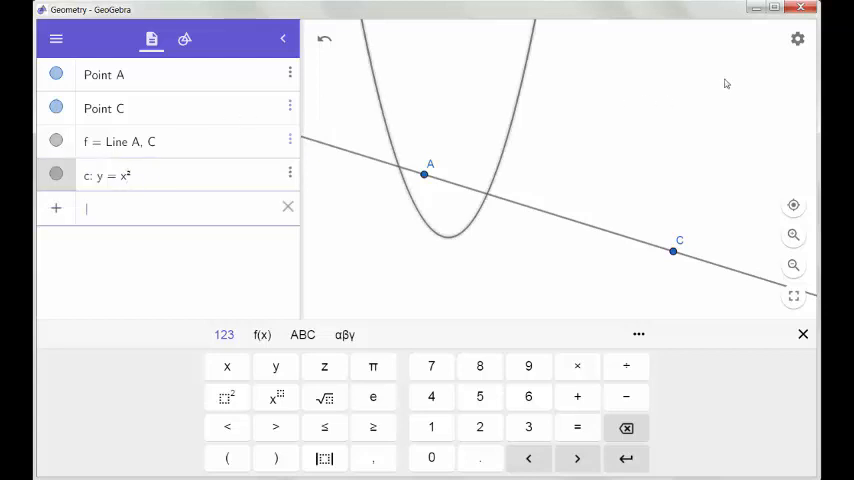
Turn on Show Axes in the Graphics style menu
left_click(797, 39)
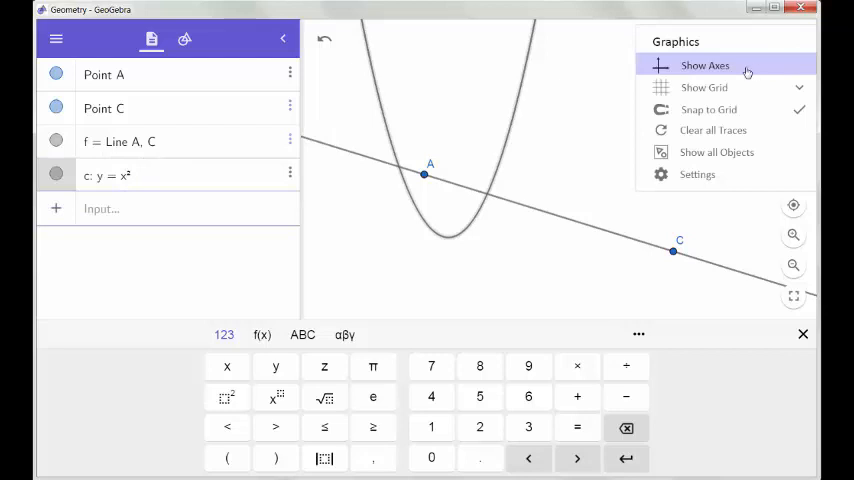
left_click(695, 64)
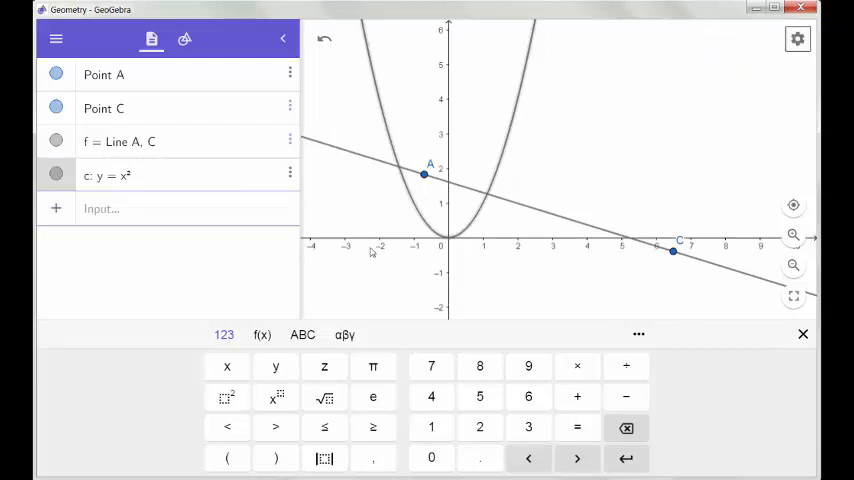
mouse_move(440, 285)
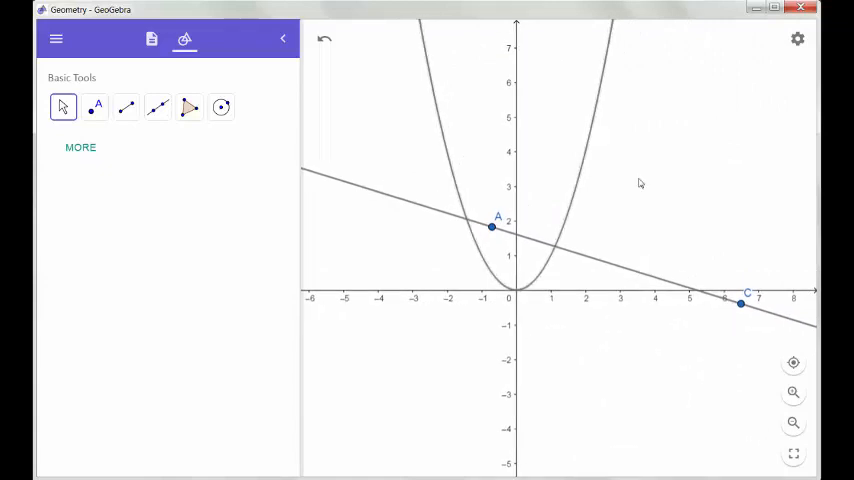
Add major gridlines to the graphics view from the grid options
left_click(799, 40)
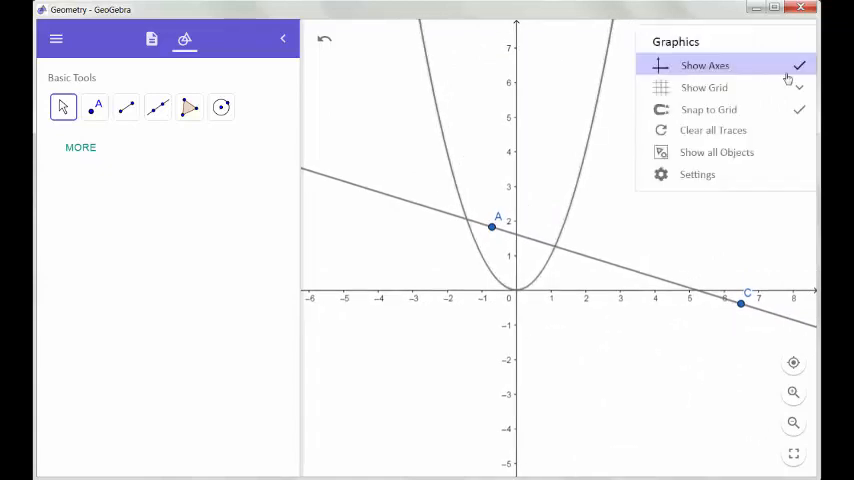
left_click(712, 88)
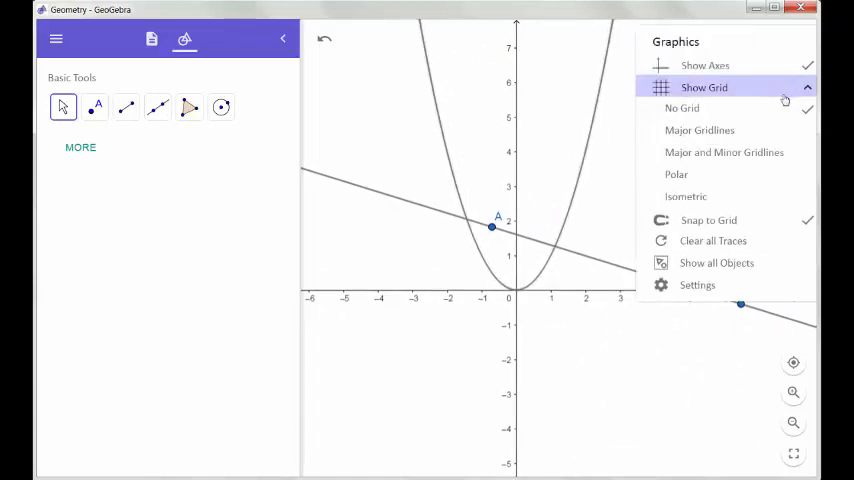
mouse_move(699, 130)
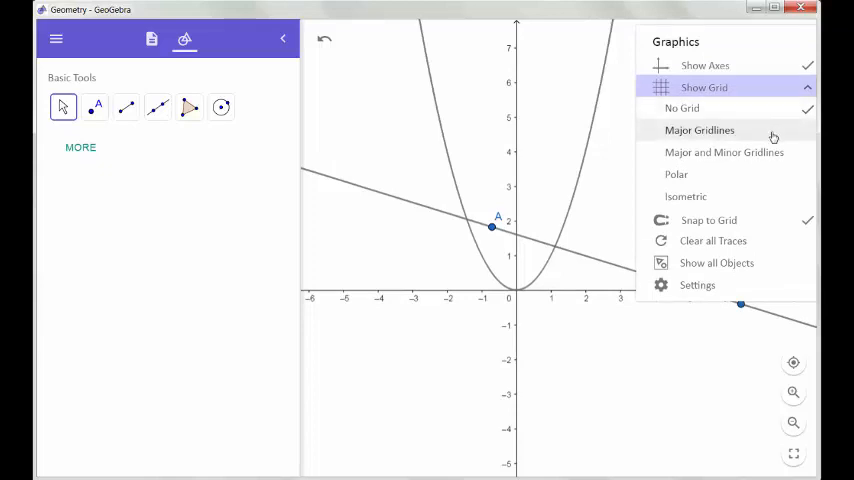
left_click(701, 130)
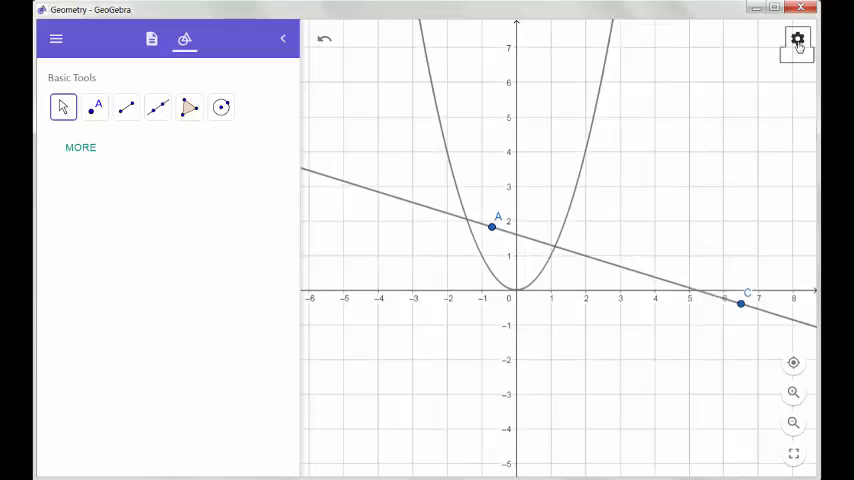
Turn the coordinate axes back off in the Graphics style menu
left_click(799, 42)
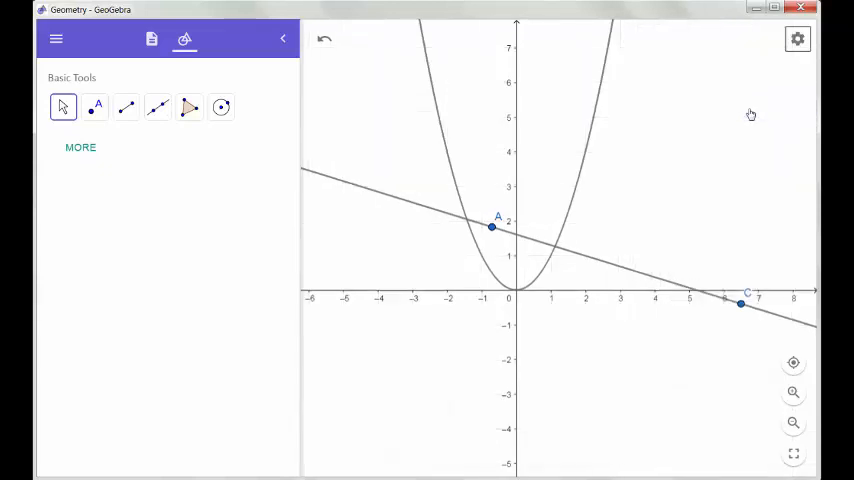
left_click(798, 39)
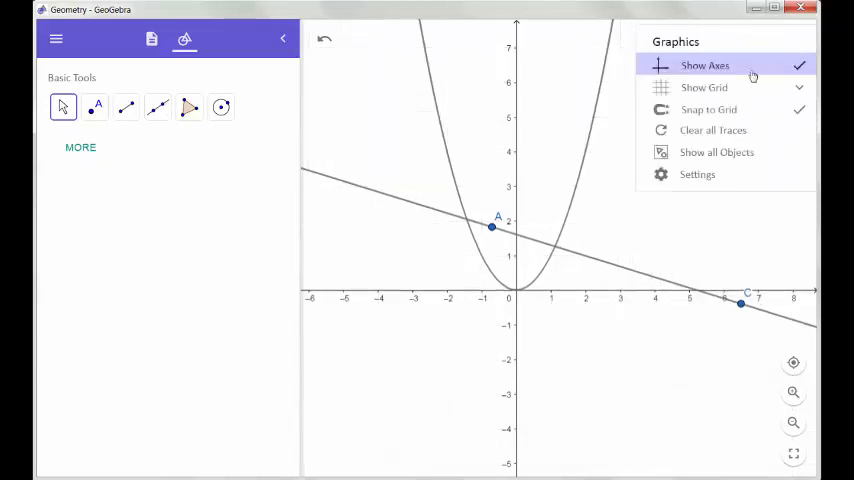
left_click(704, 64)
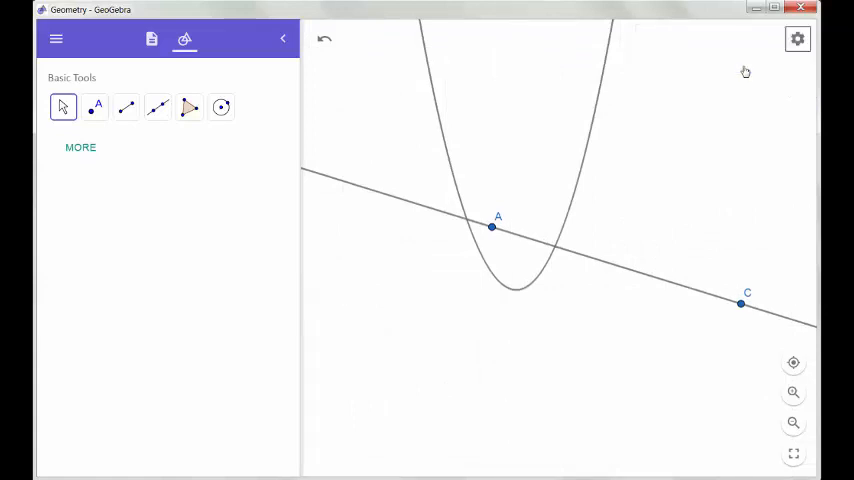
mouse_move(584, 140)
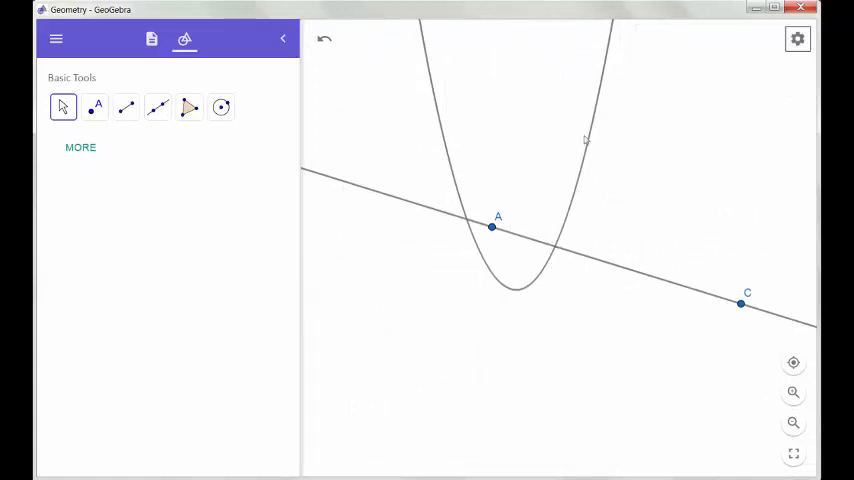
mouse_move(571, 253)
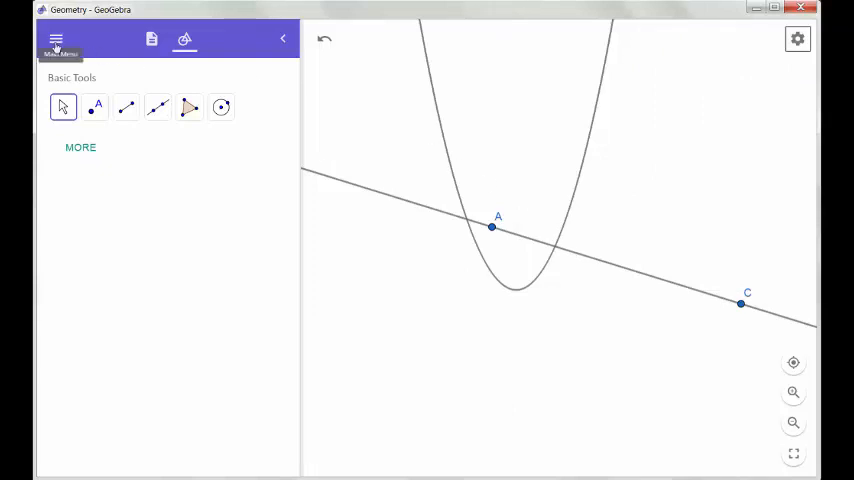
left_click(57, 39)
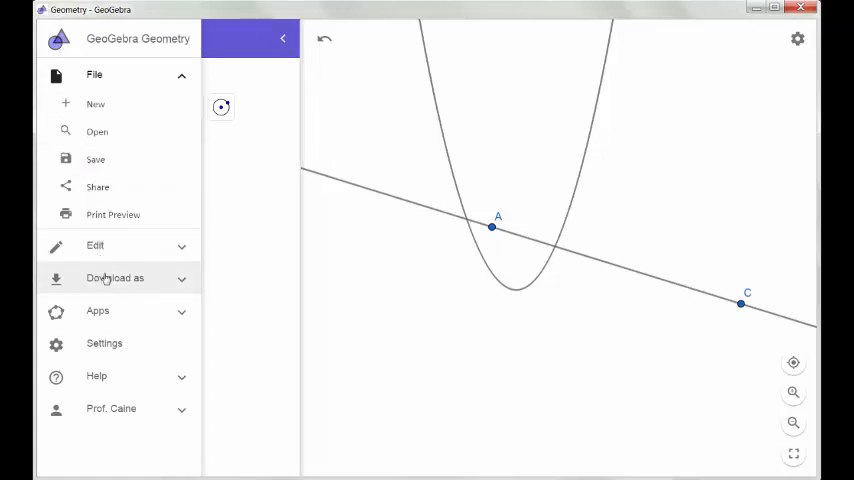
left_click(115, 278)
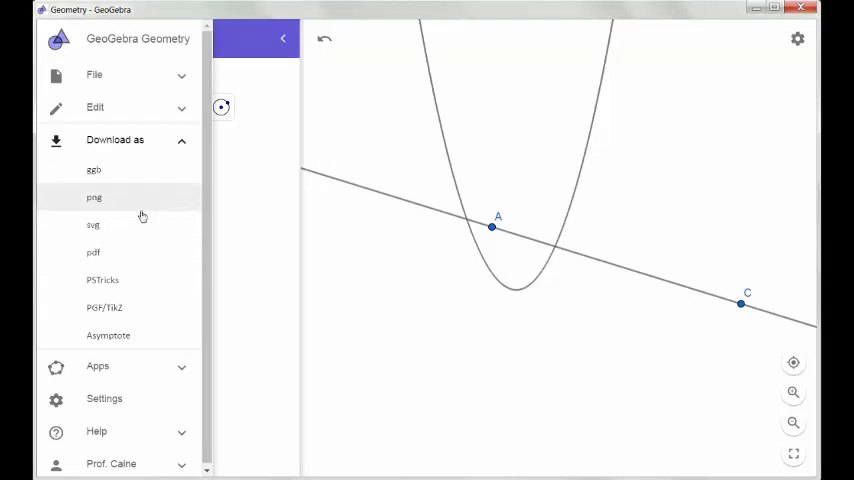
mouse_move(131, 205)
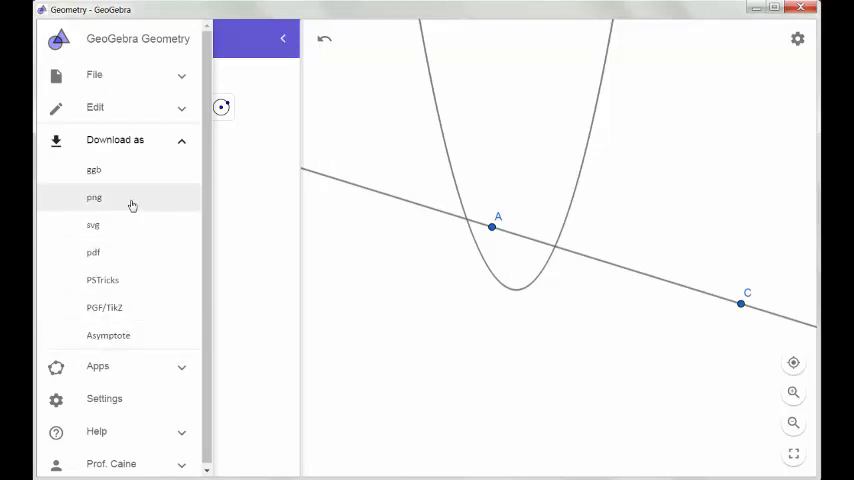
left_click(94, 197)
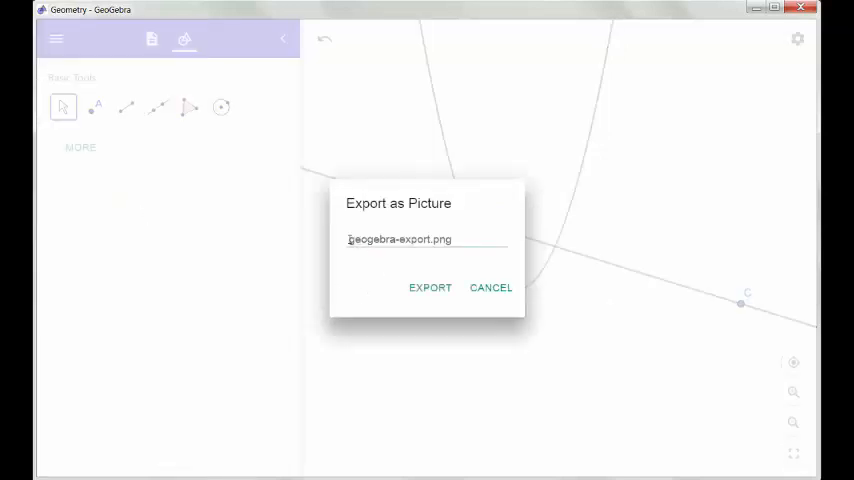
triple_click(399, 239)
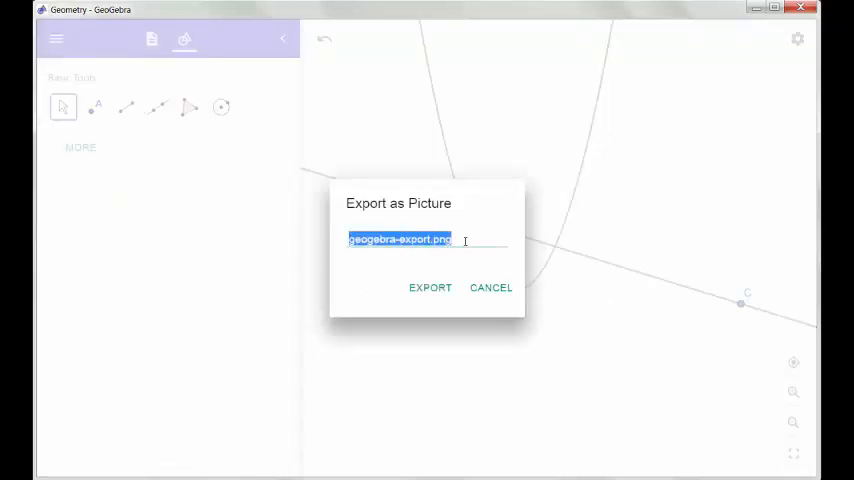
type("test.png")
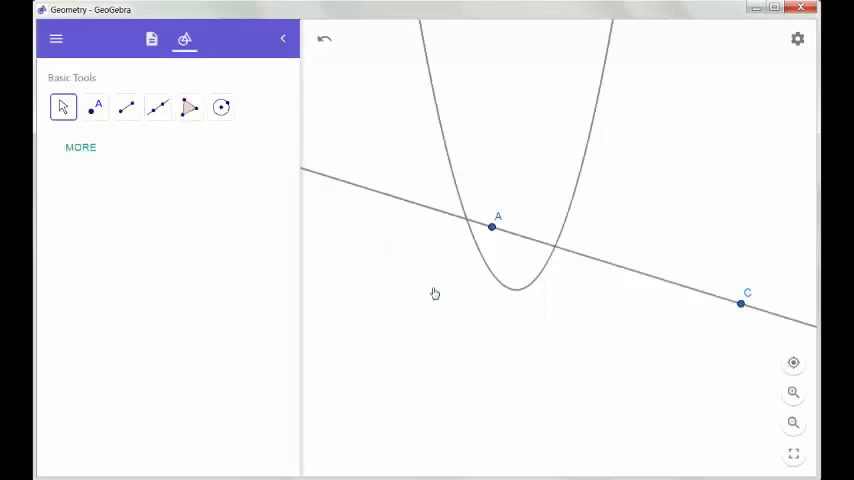
mouse_move(502, 331)
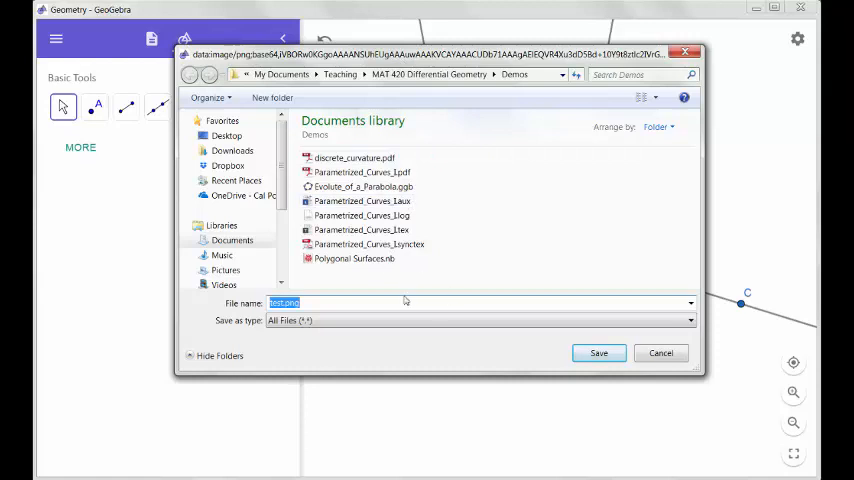
mouse_move(432, 223)
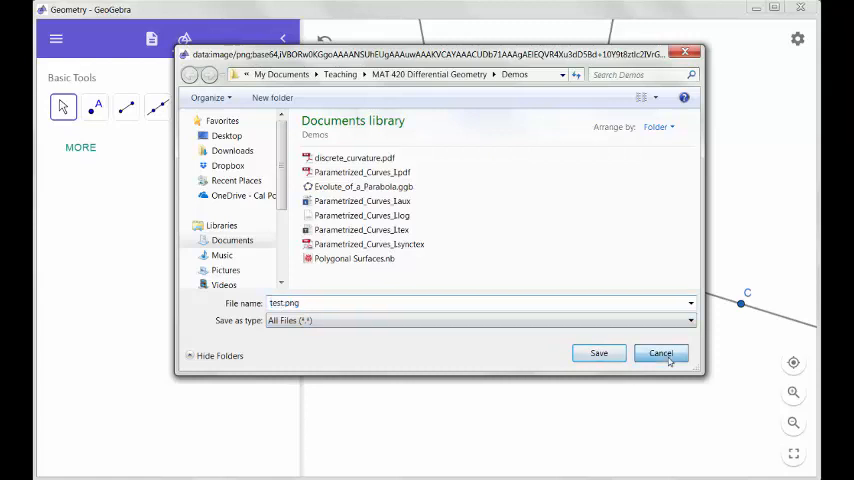
left_click(661, 353)
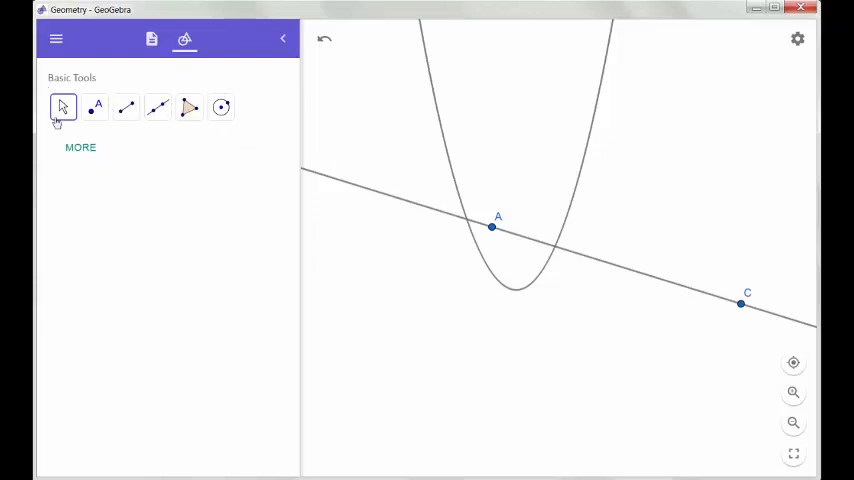
mouse_move(170, 140)
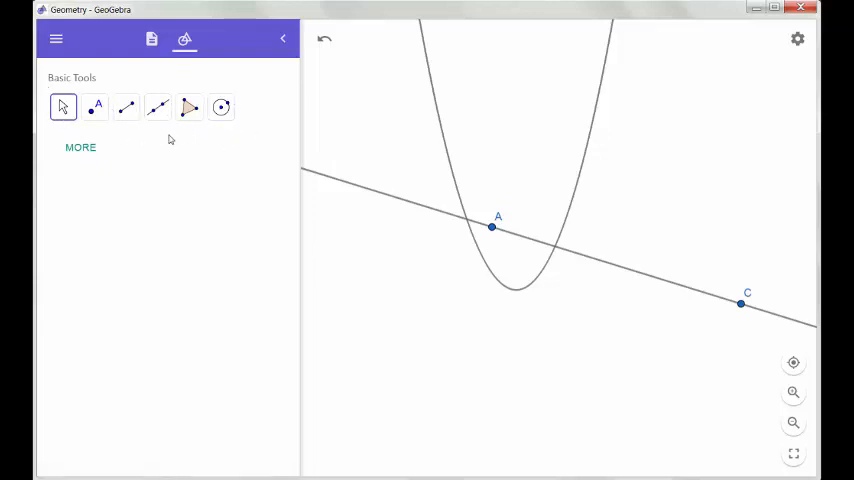
Expand the full tool collection and scroll through its categories
left_click(80, 147)
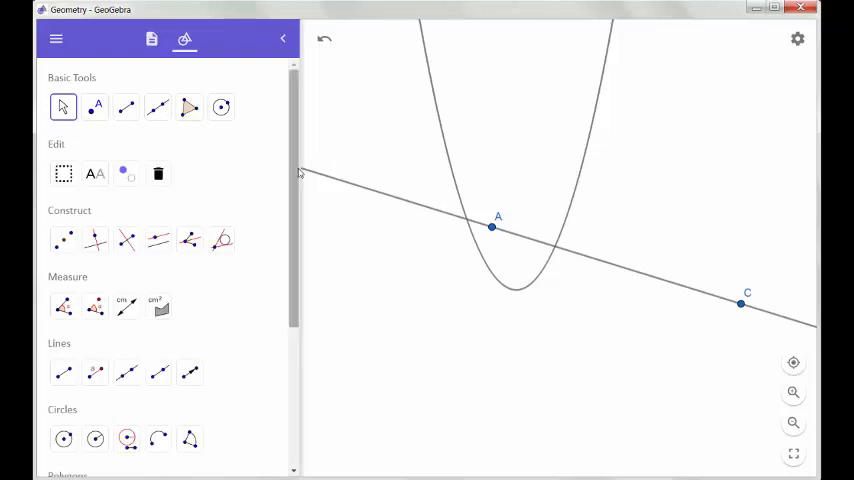
scroll("down", 3)
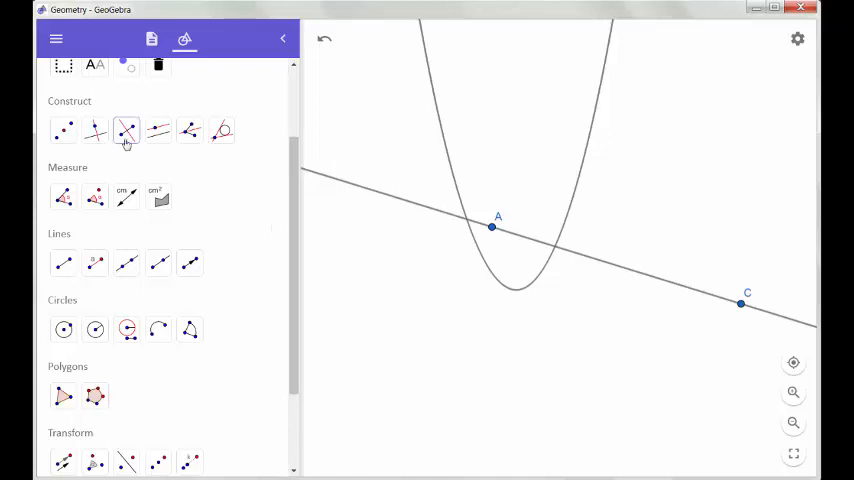
mouse_move(94, 130)
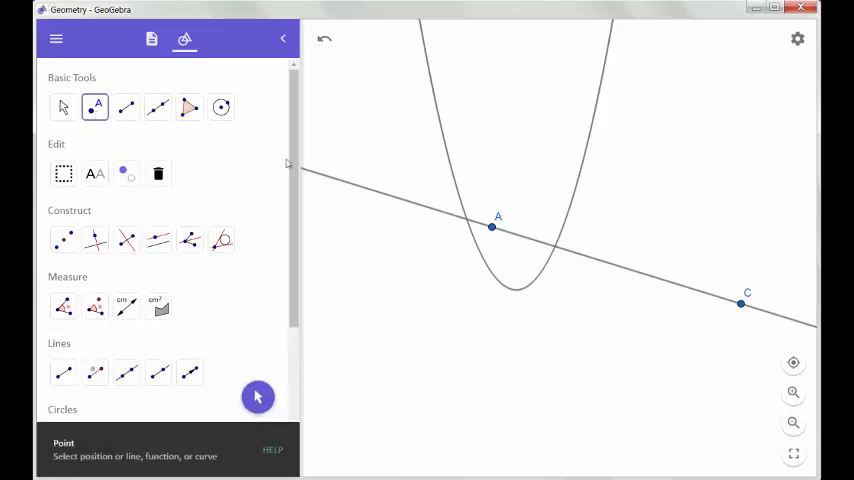
left_click(651, 158)
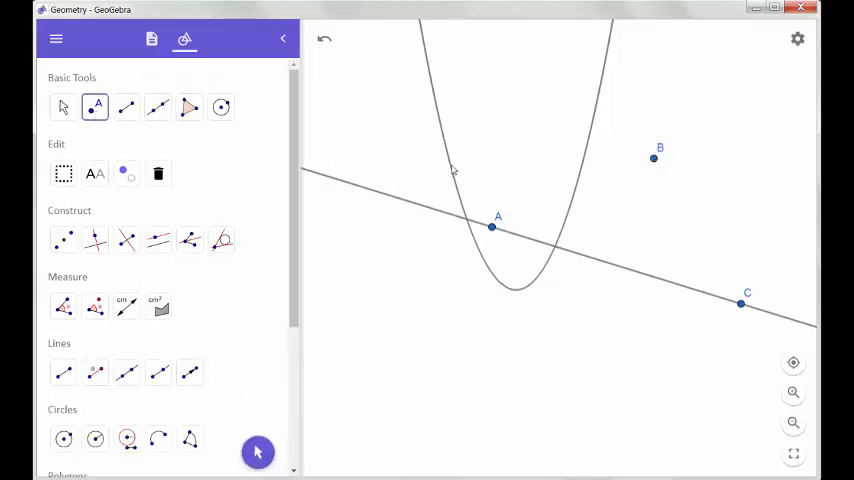
left_click(94, 240)
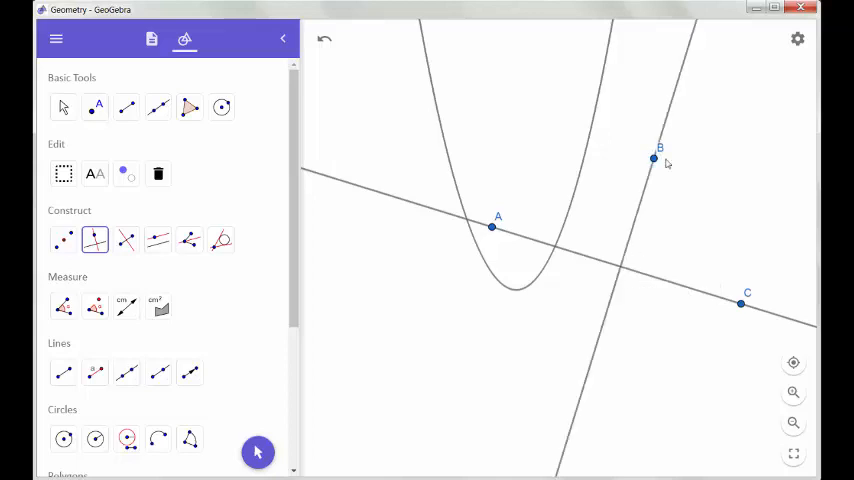
mouse_move(623, 365)
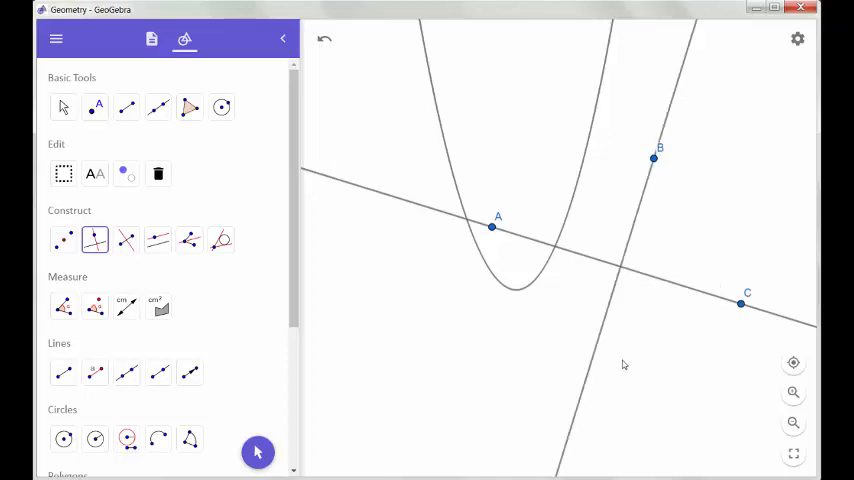
mouse_move(622, 350)
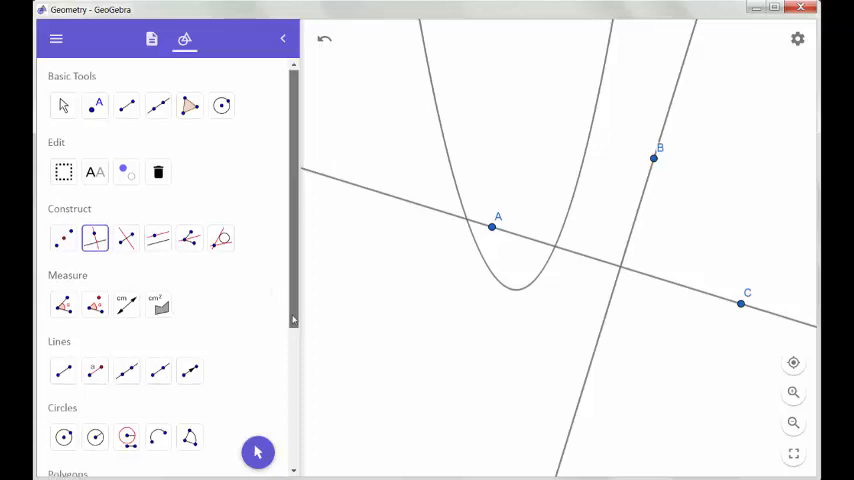
scroll("down", 3)
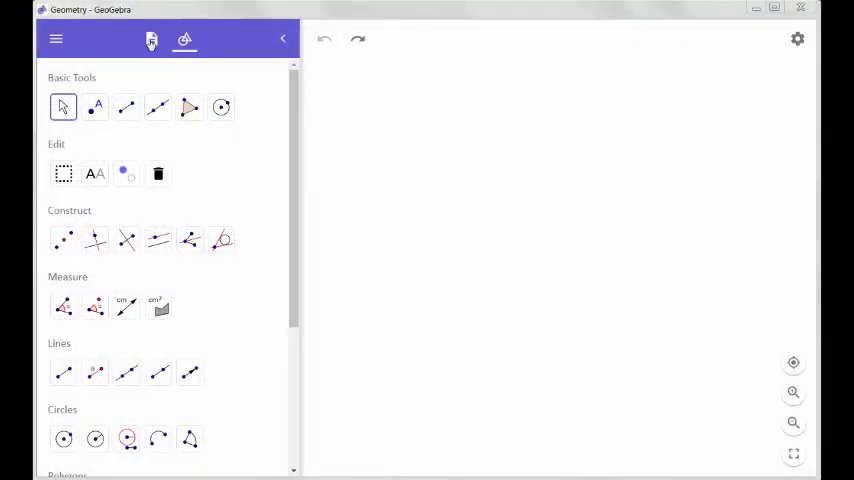
In the Algebra view, create slider b and enter the vertical line x = a
left_click(148, 40)
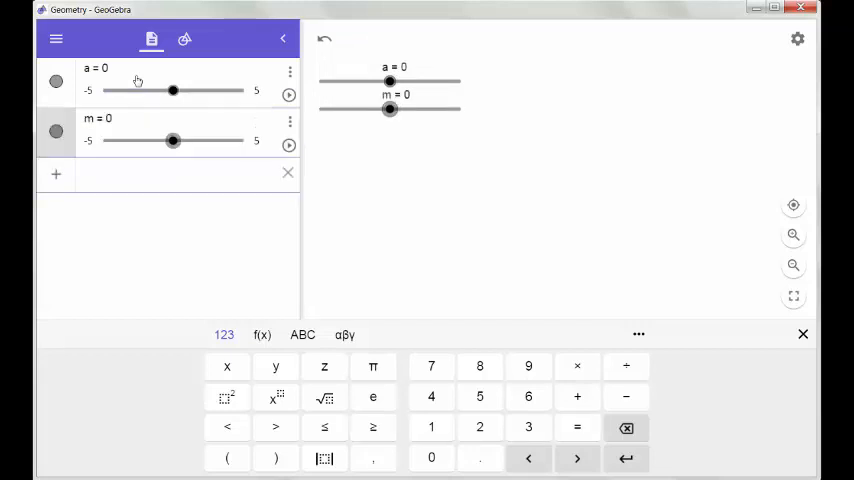
type("b = 0")
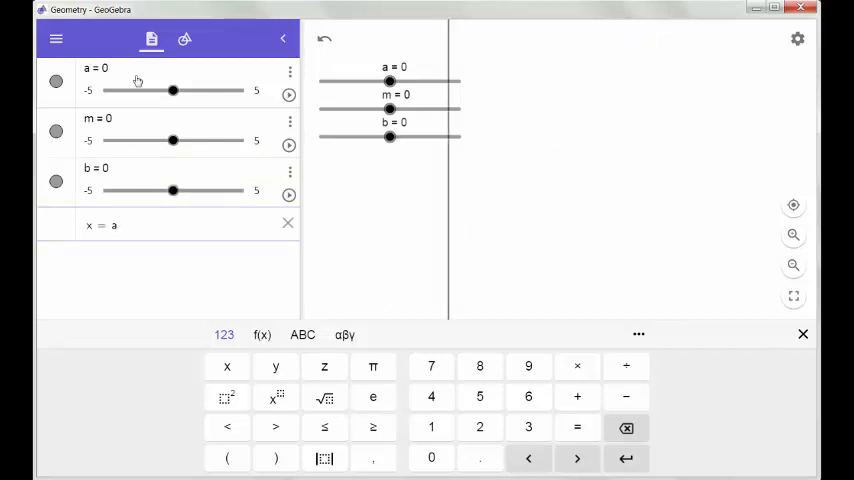
key("Enter")
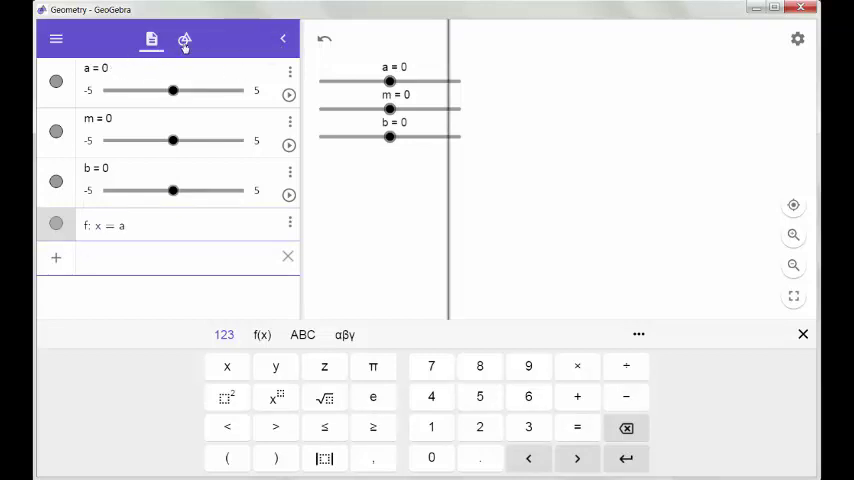
Drag slider a back and forth, leaving it at 1.8
left_click(191, 39)
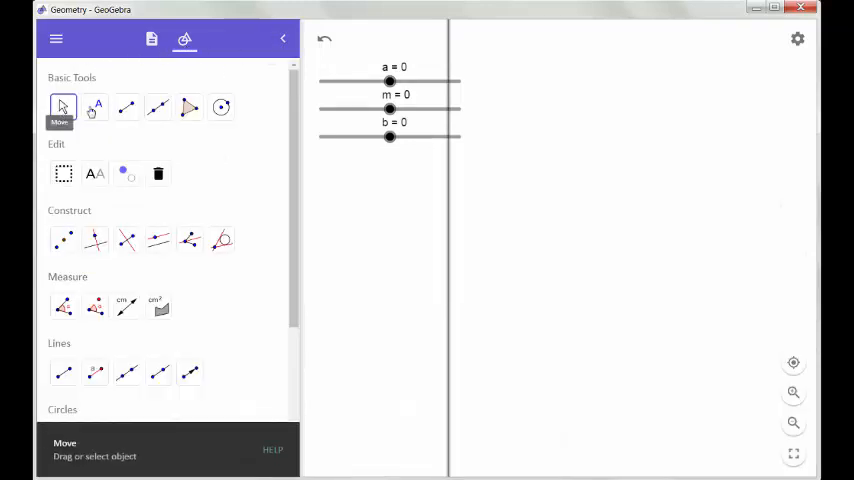
left_click_drag(389, 81, 393, 81)
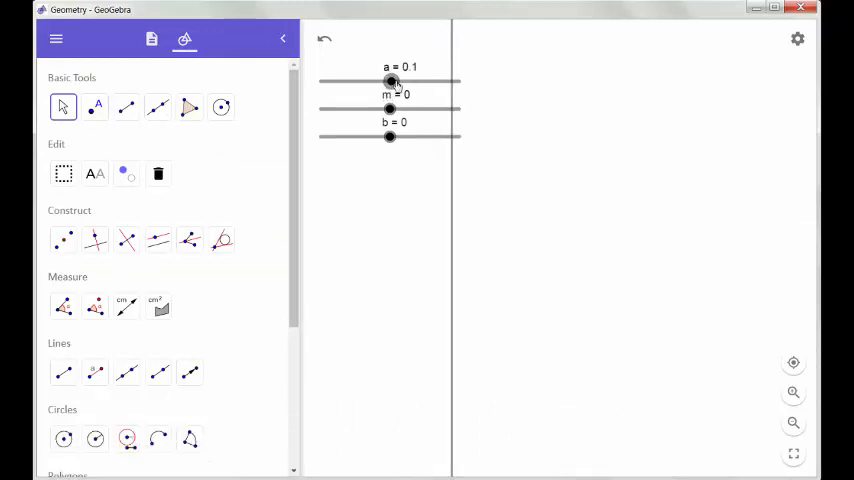
left_click_drag(391, 82, 418, 82)
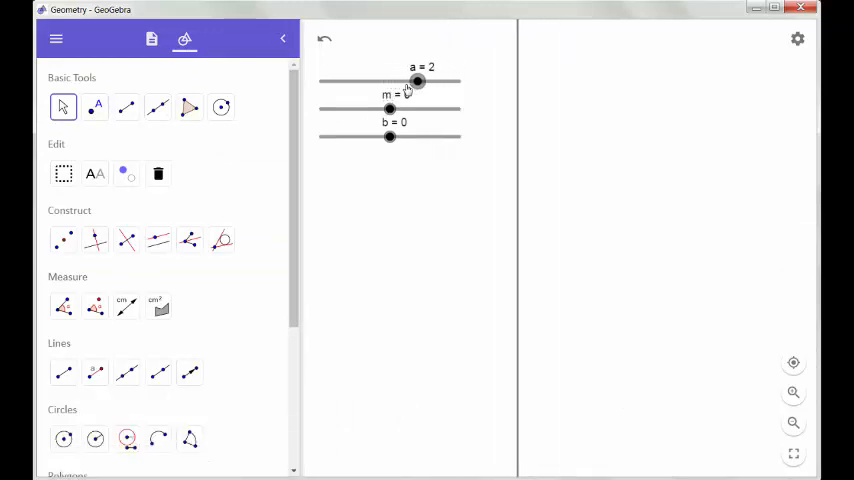
left_click_drag(418, 81, 383, 81)
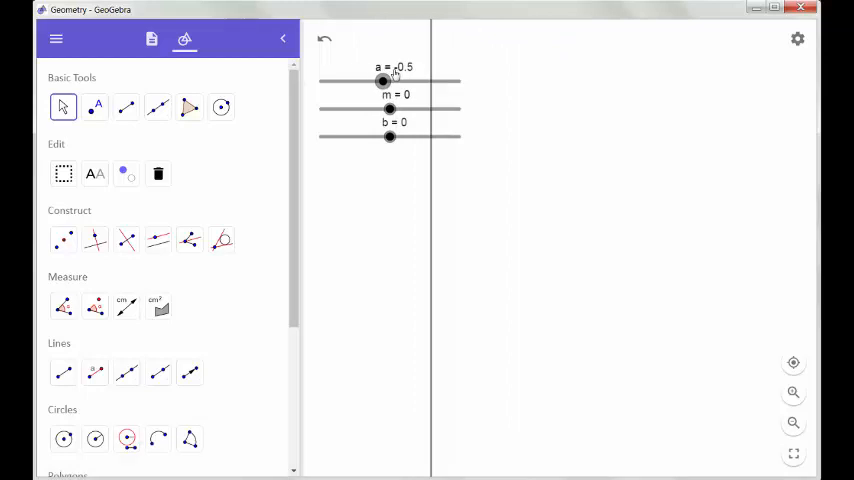
left_click_drag(382, 81, 415, 81)
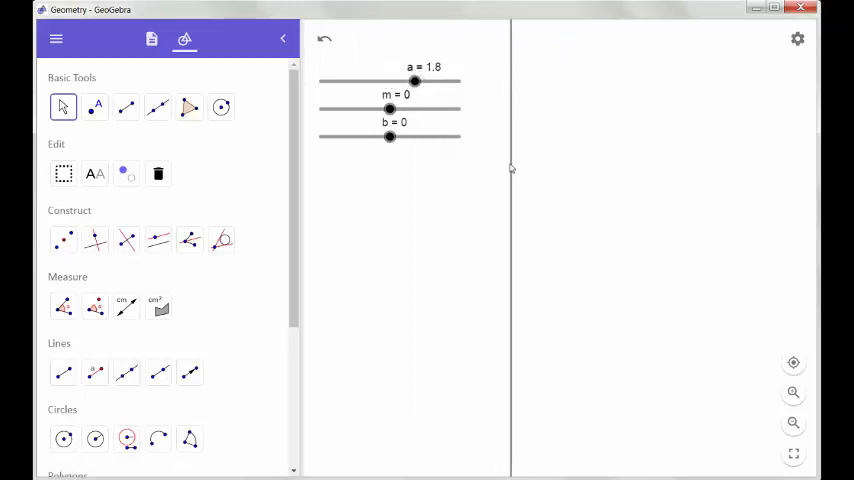
mouse_move(506, 103)
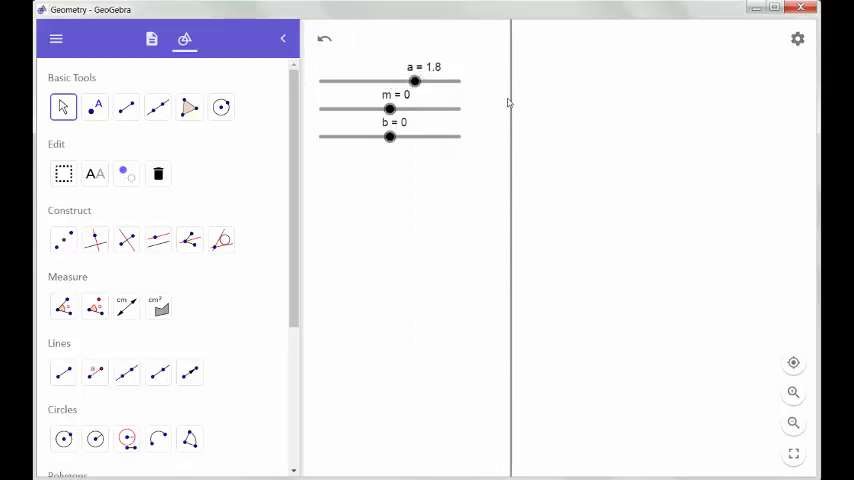
left_click(151, 39)
type("B = (a, 1)")
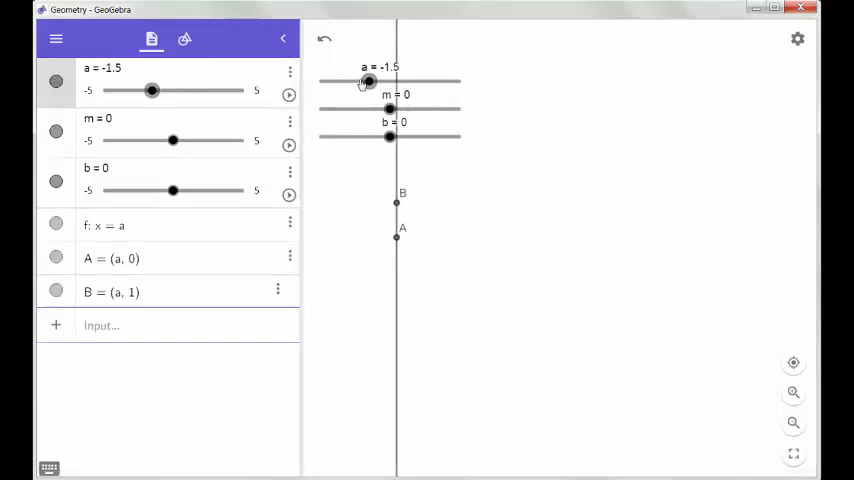
Drag slider a to 2.4, moving the vertical line and points A and B right
left_click_drag(369, 81, 424, 81)
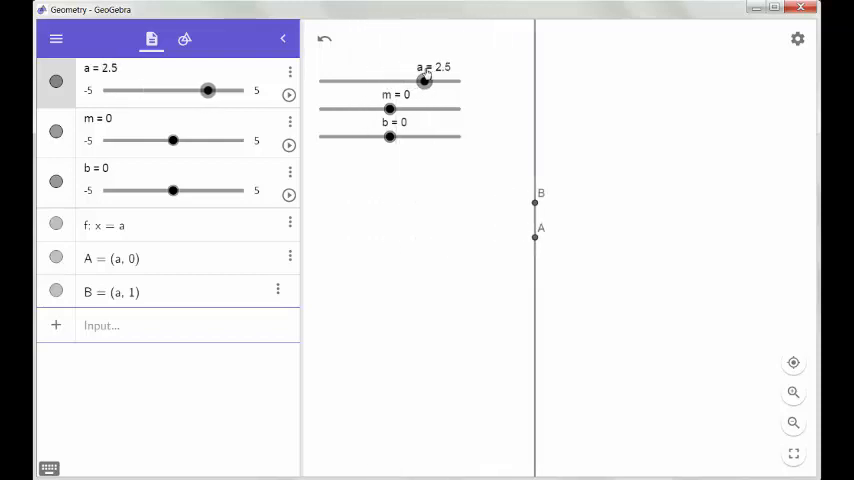
left_click_drag(425, 81, 389, 81)
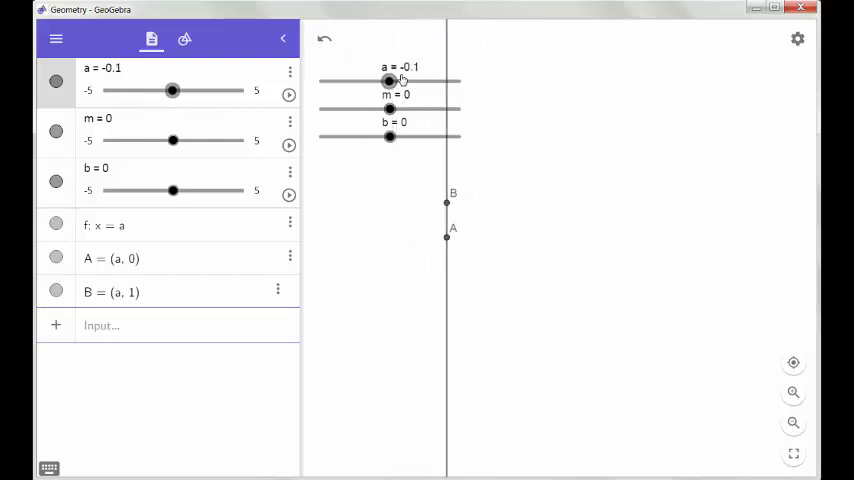
left_click_drag(389, 81, 421, 81)
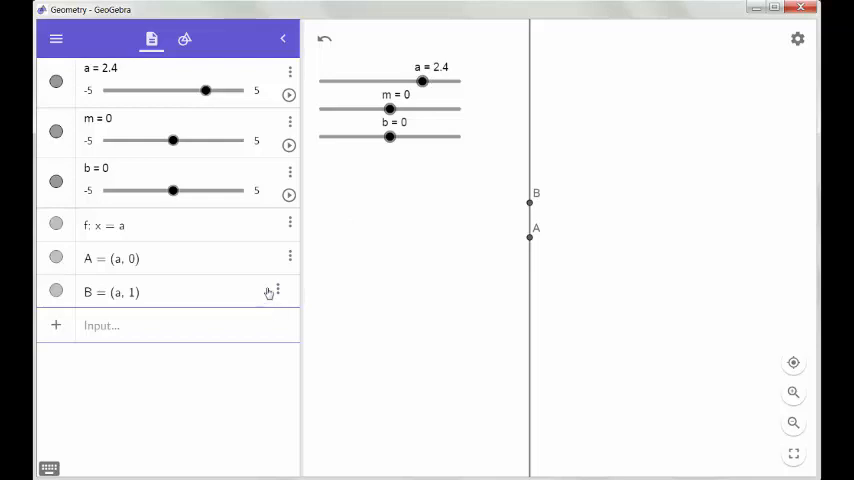
mouse_move(50, 75)
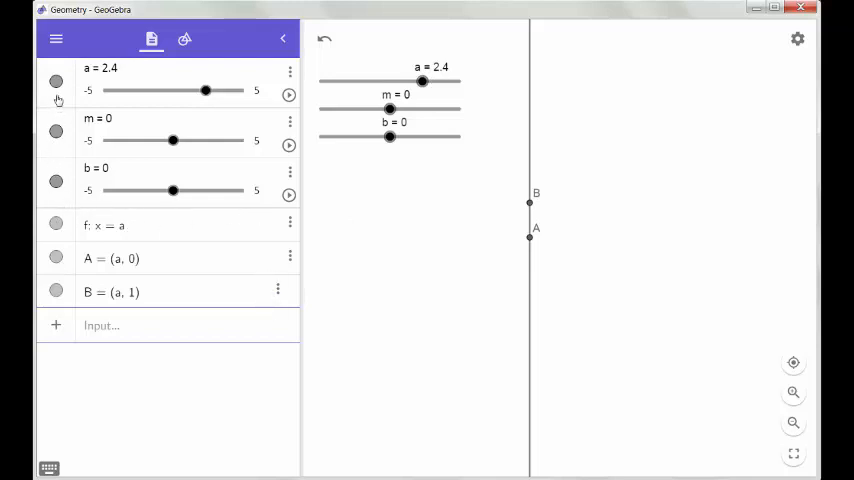
Toggle off the visibility of slider a and vertical line f in the Algebra view
left_click(49, 78)
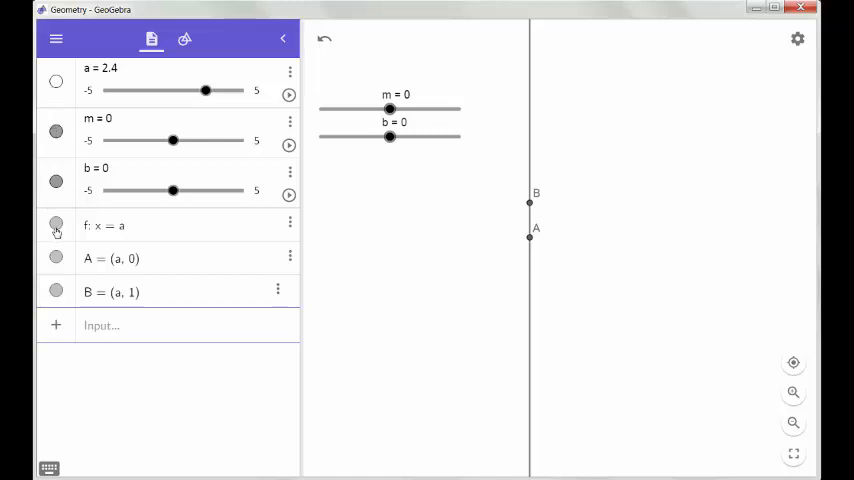
left_click(56, 225)
type("g: y = m x + b")
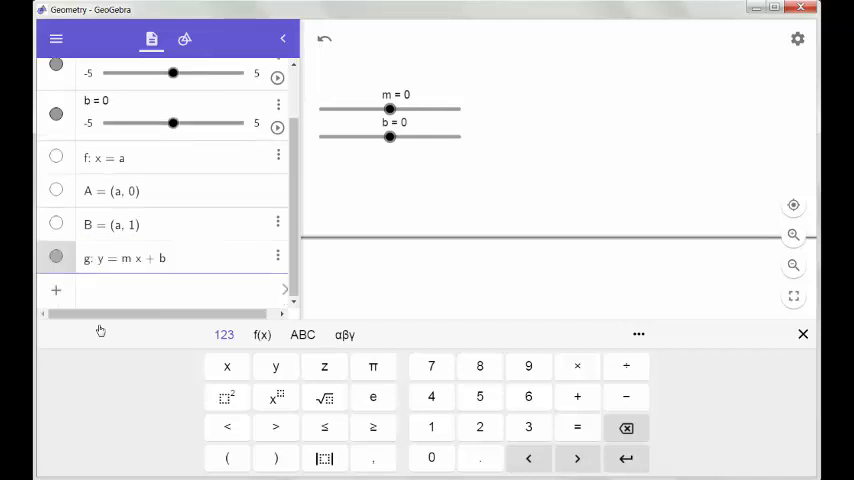
mouse_move(390, 137)
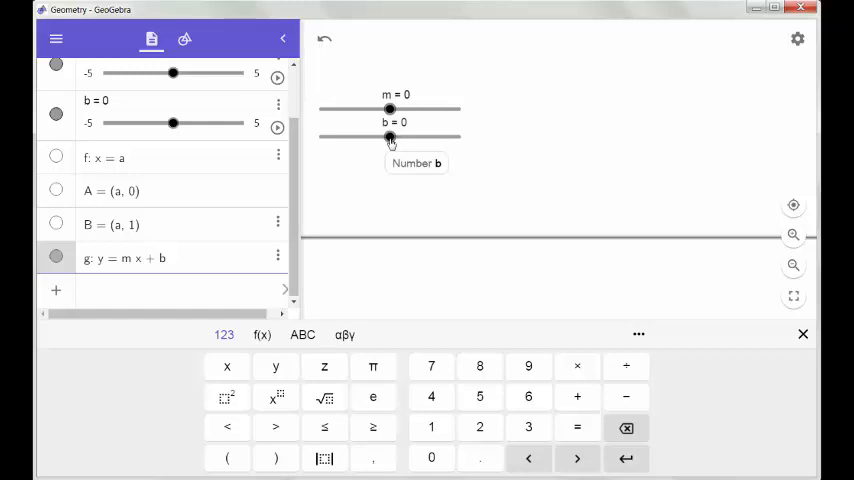
Adjust the m and b sliders to slope 1.1 and intercept -0.3
left_click_drag(390, 137, 396, 137)
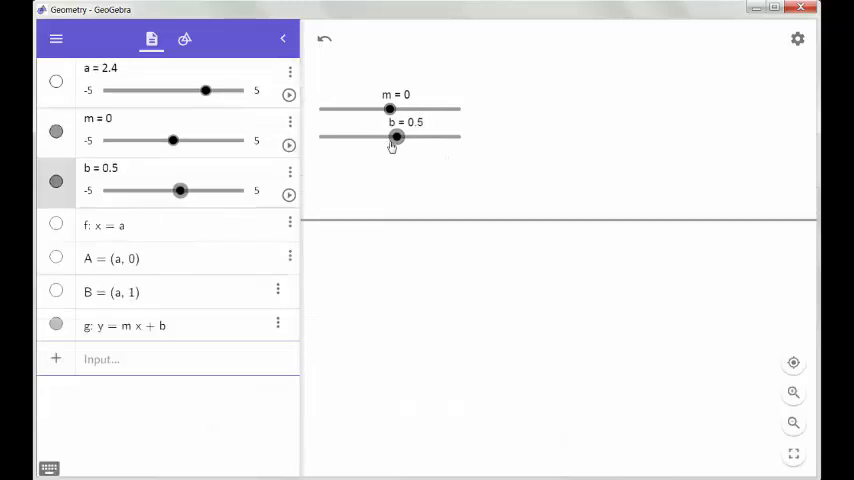
left_click_drag(397, 136, 372, 136)
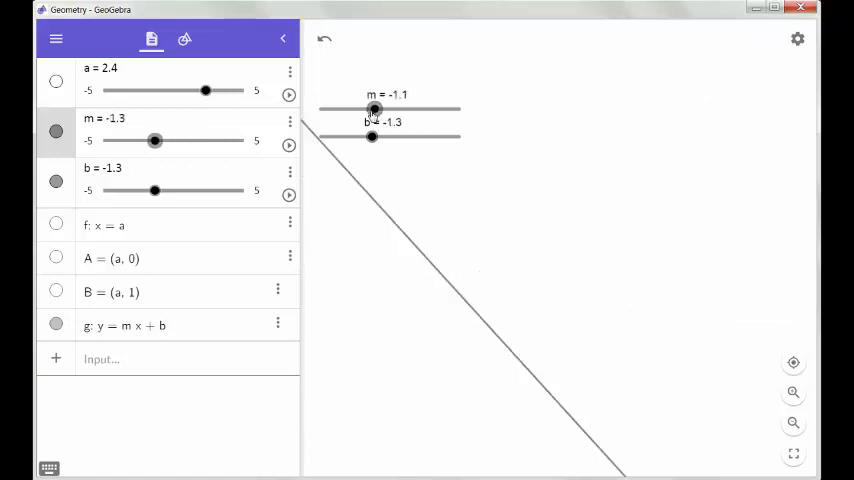
left_click_drag(374, 109, 404, 109)
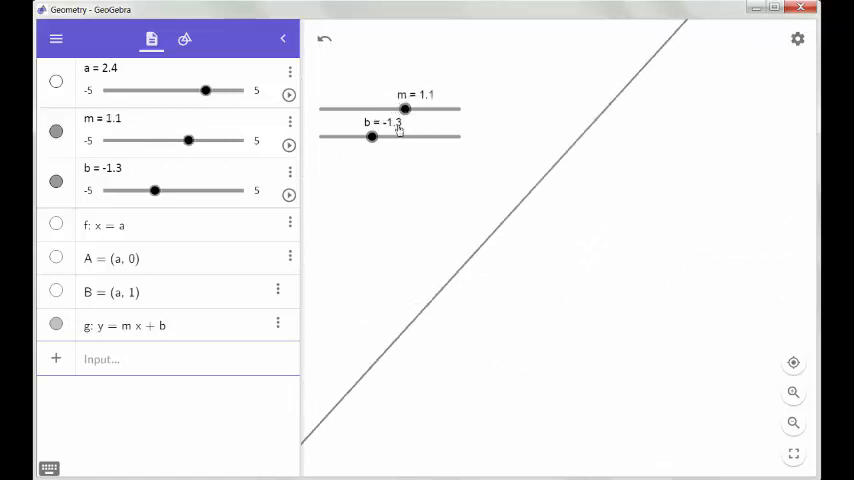
left_click_drag(372, 137, 387, 137)
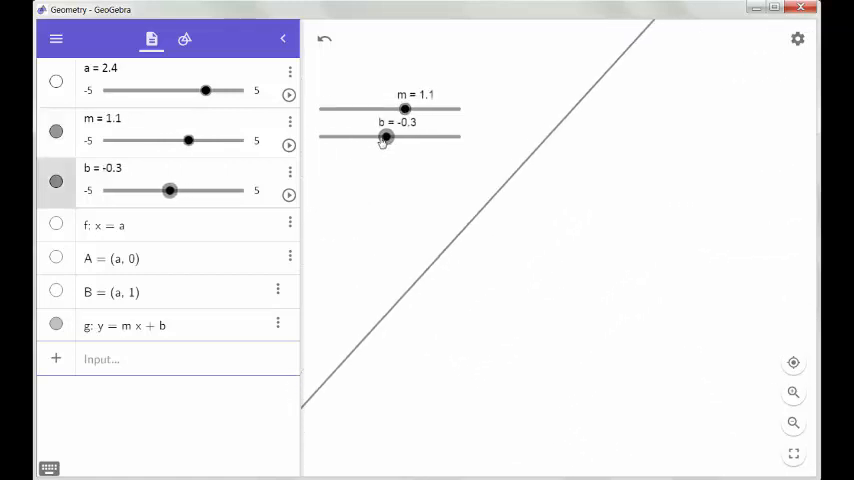
left_click_drag(404, 108, 383, 108)
type("D = (1, m + b)")
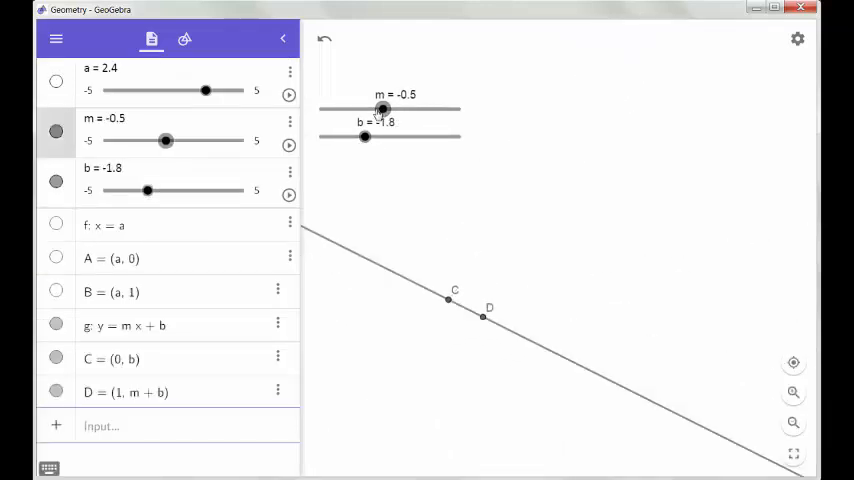
left_click_drag(383, 109, 410, 109)
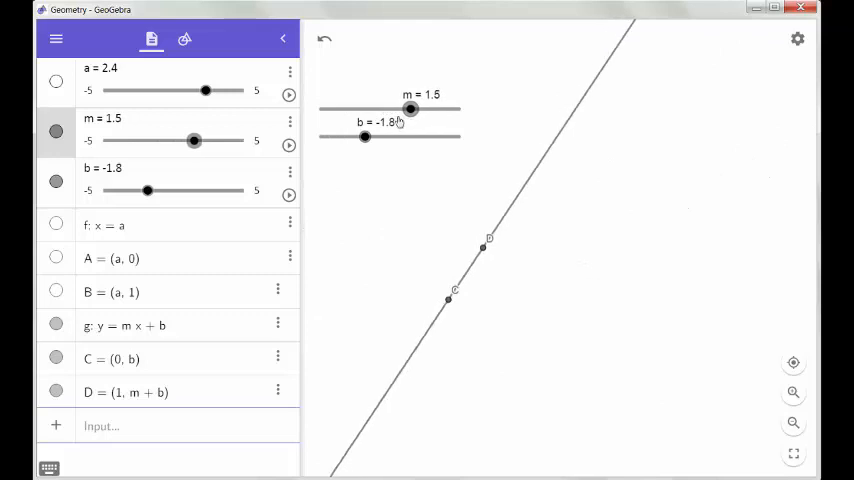
left_click_drag(410, 109, 401, 109)
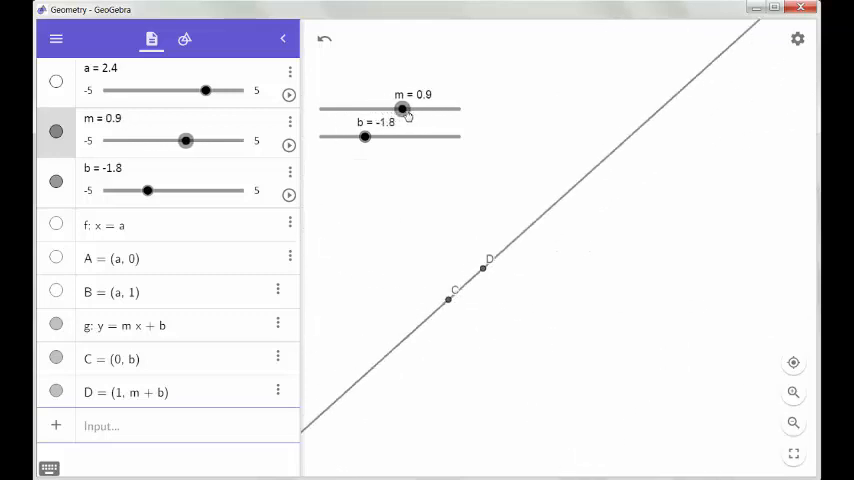
left_click_drag(402, 109, 416, 109)
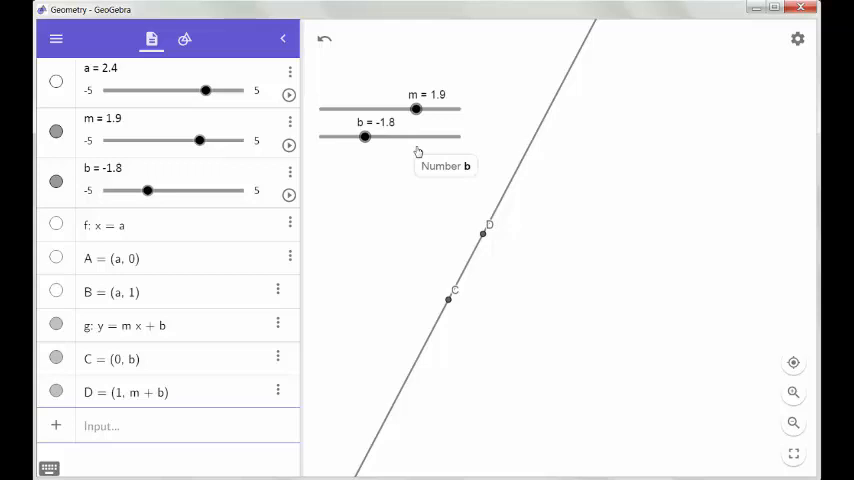
mouse_move(418, 151)
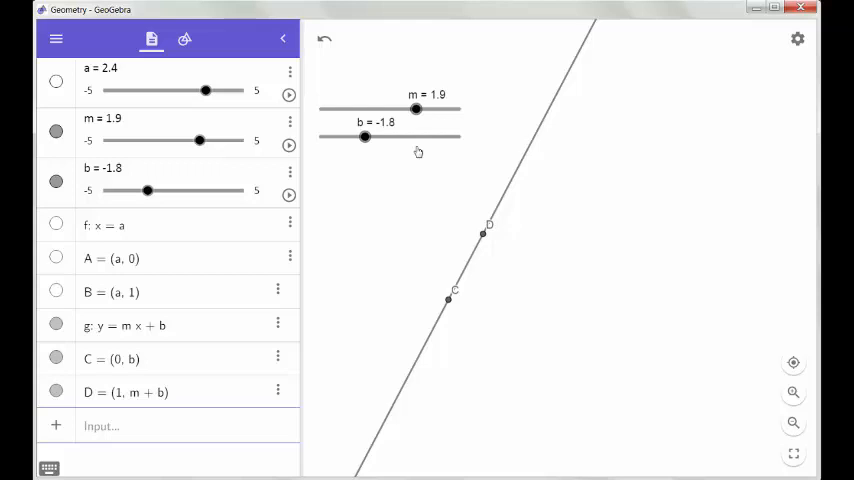
mouse_move(422, 180)
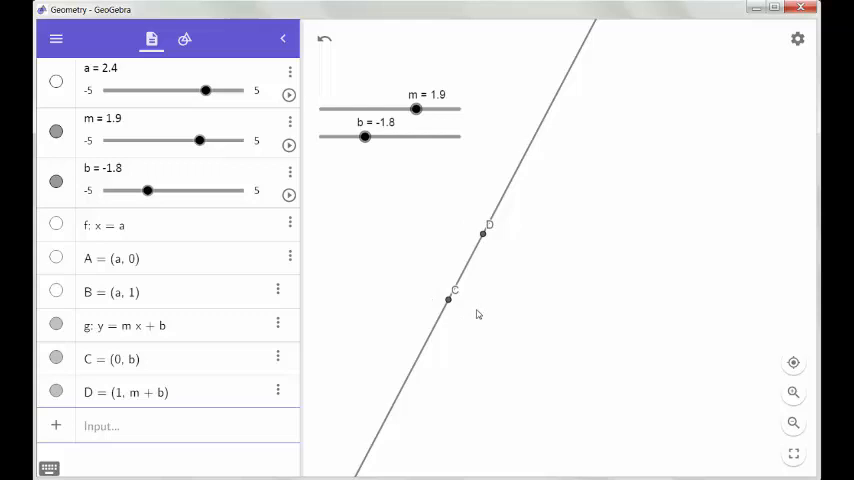
mouse_move(466, 307)
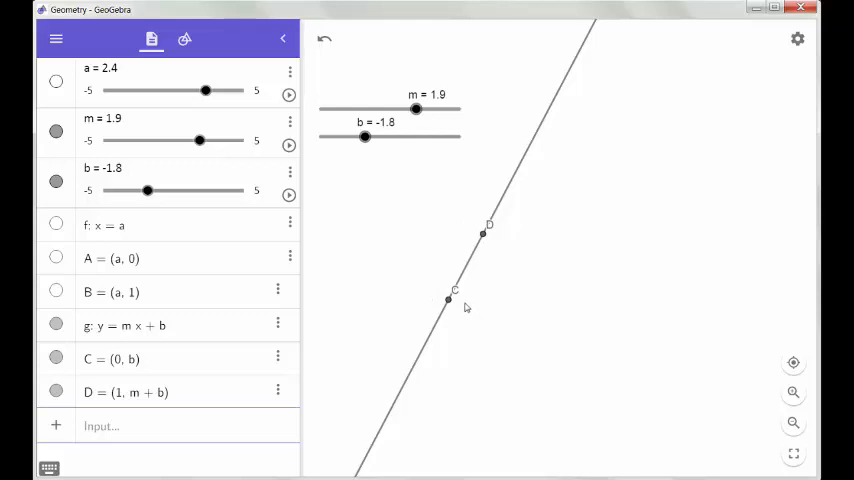
mouse_move(481, 308)
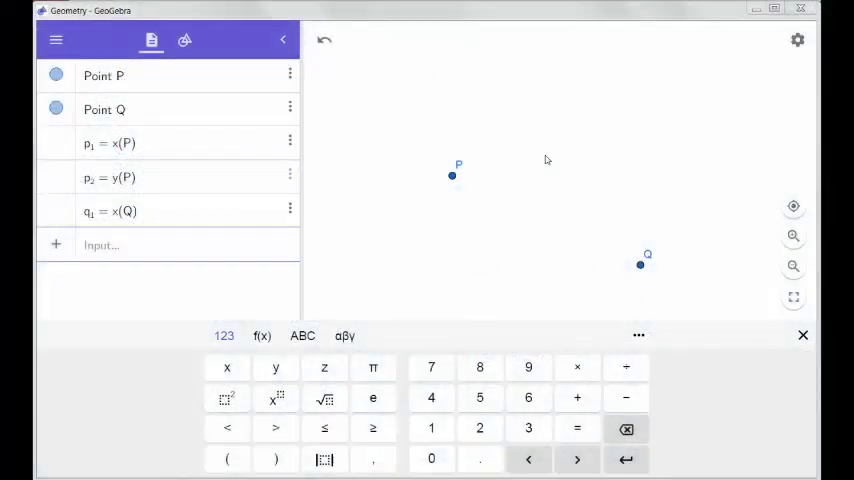
mouse_move(460, 190)
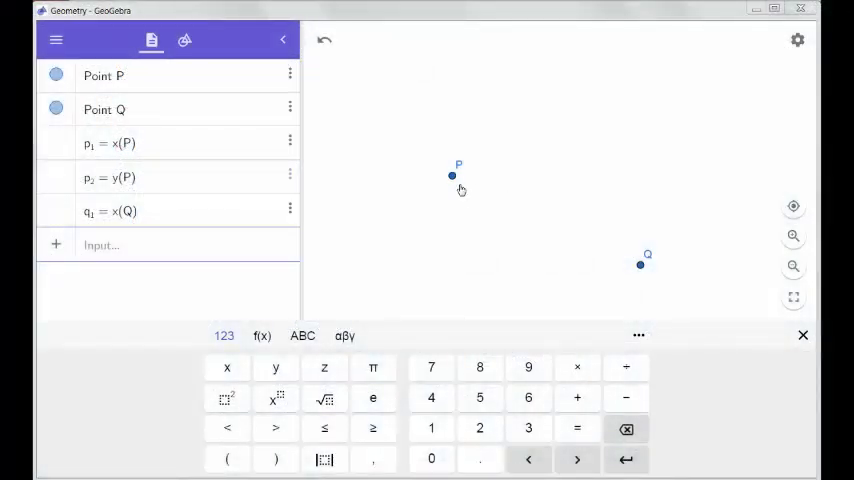
mouse_move(612, 266)
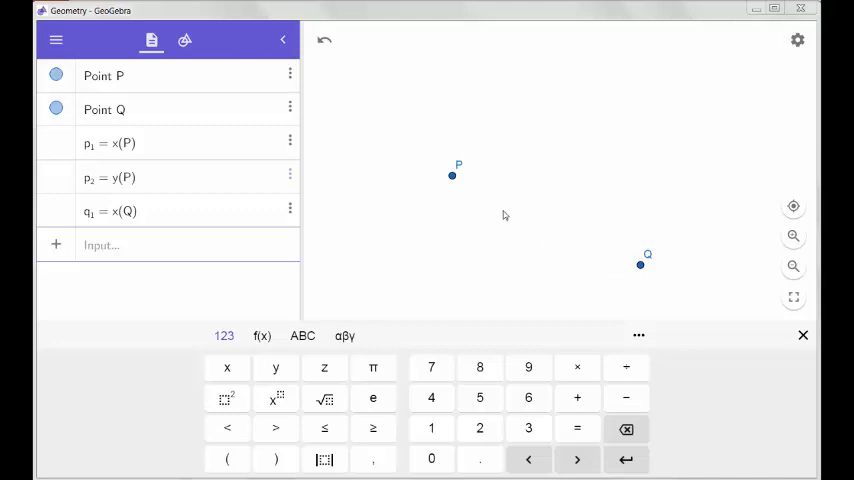
mouse_move(564, 238)
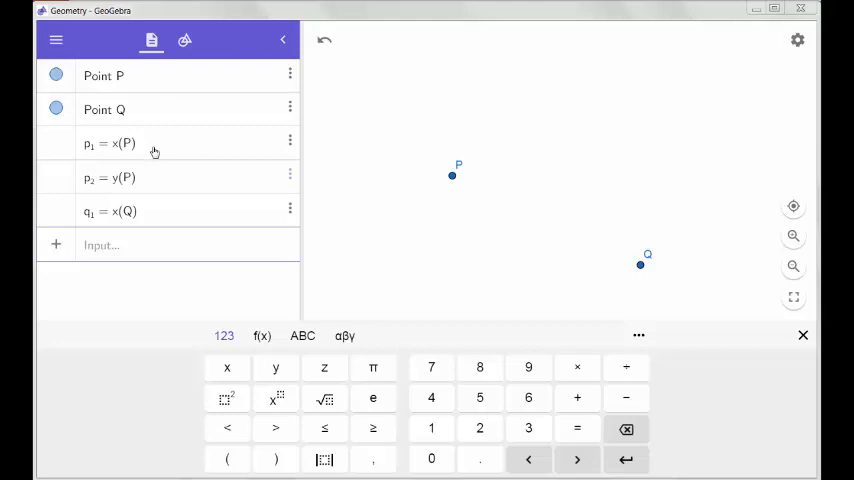
mouse_move(141, 150)
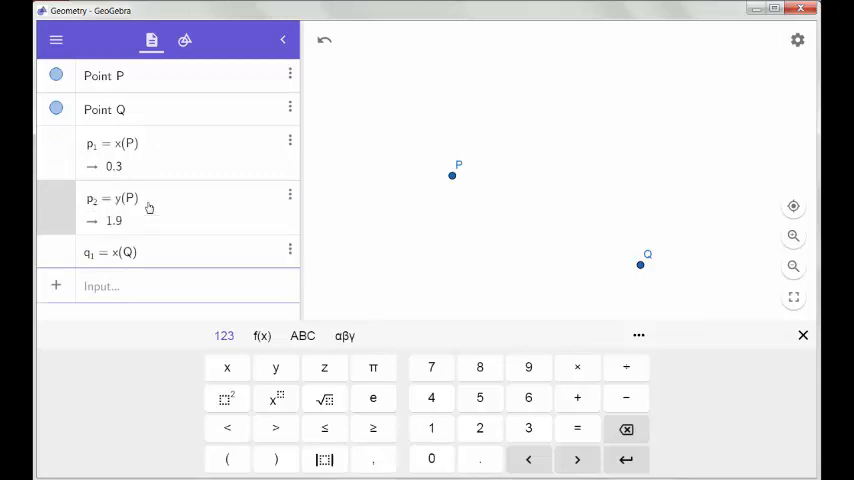
mouse_move(150, 258)
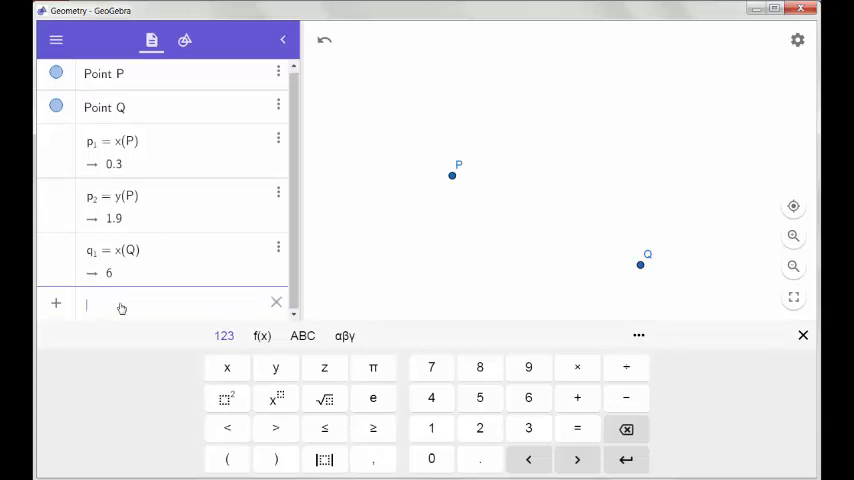
Define q_2 = y(Q), giving the y-coordinate of Q as -0.8
type("q₂ =")
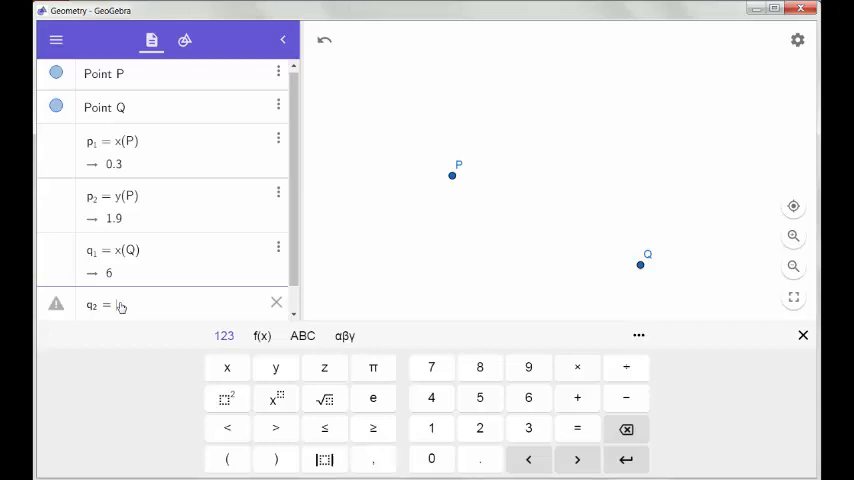
type("y(Q)")
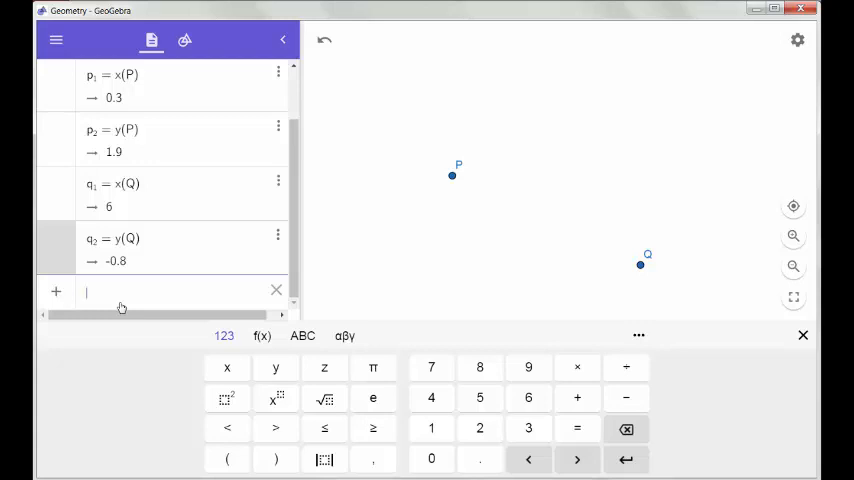
Enter m = (p_2 - q_2)/(p_1 - q_1), b = (p_1 q_2 - p_2 q_1)/(p_1 - q_1), and y = m x + b
type("m = (p₂ − q₂)/(p₁ − q₁")
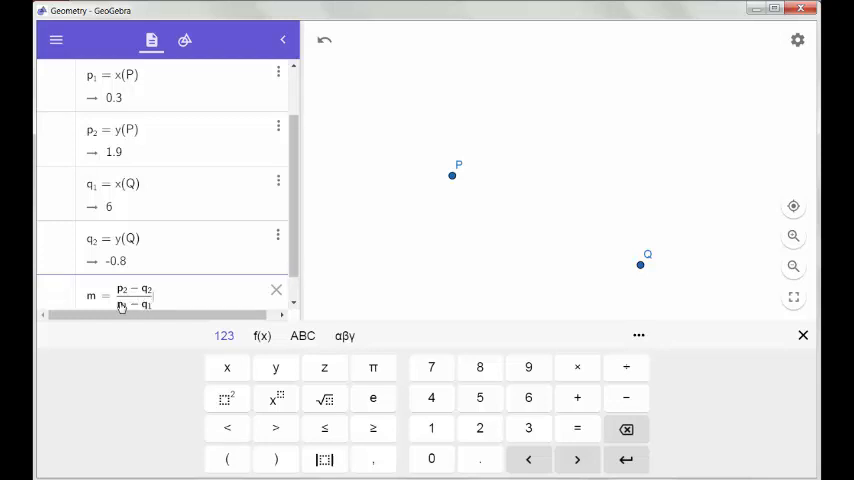
key("Enter")
type("b = (p₁q₂")
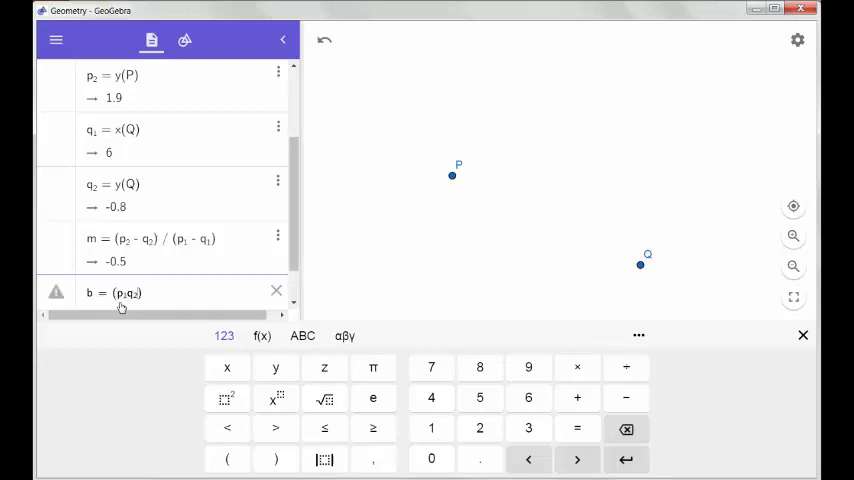
type("- p_2")
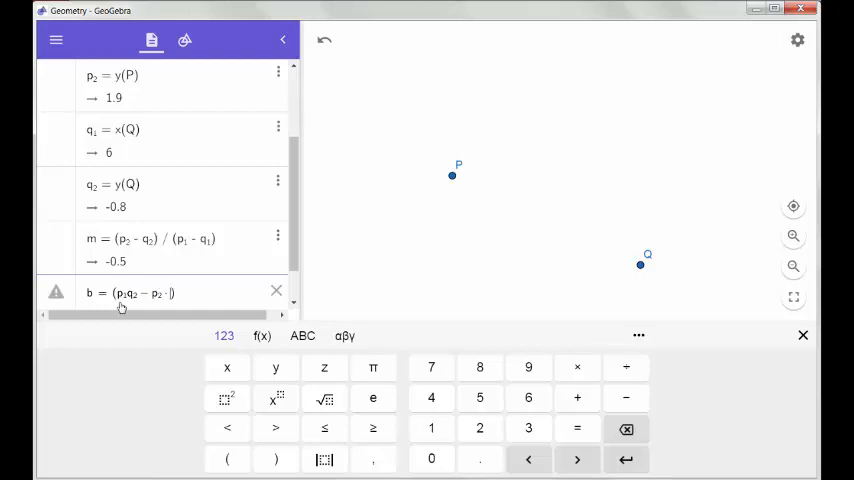
type("q_1")
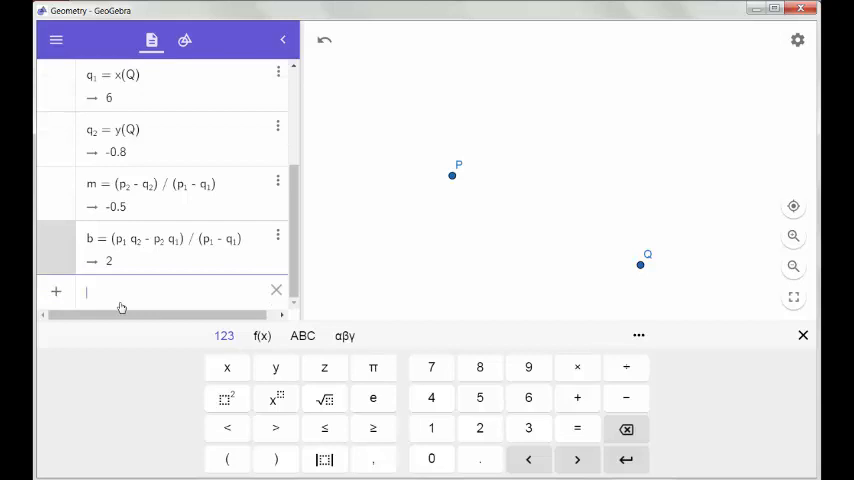
type("y = mx +")
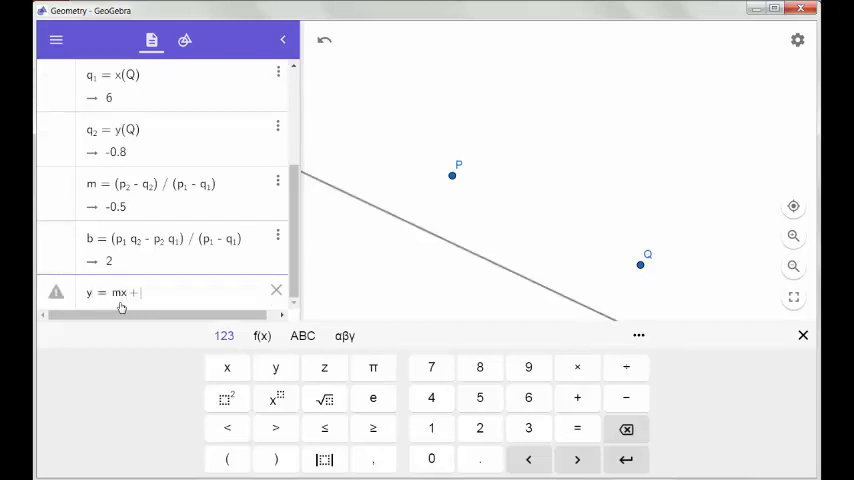
key("Enter")
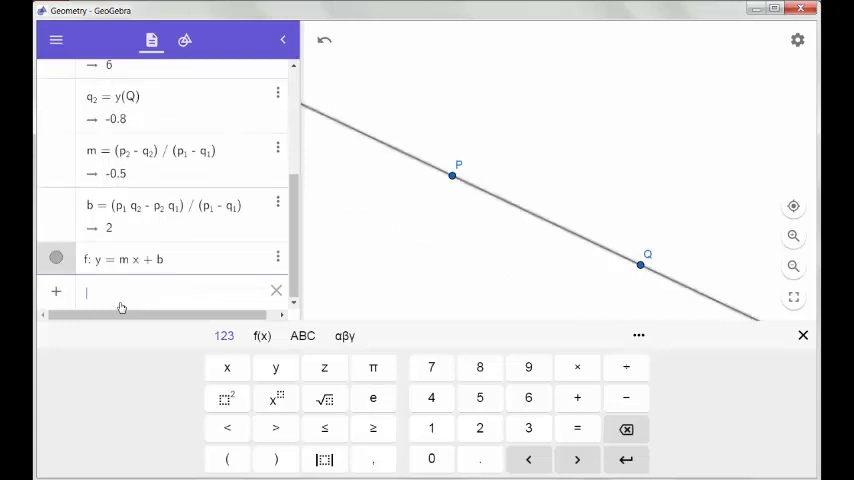
mouse_move(392, 161)
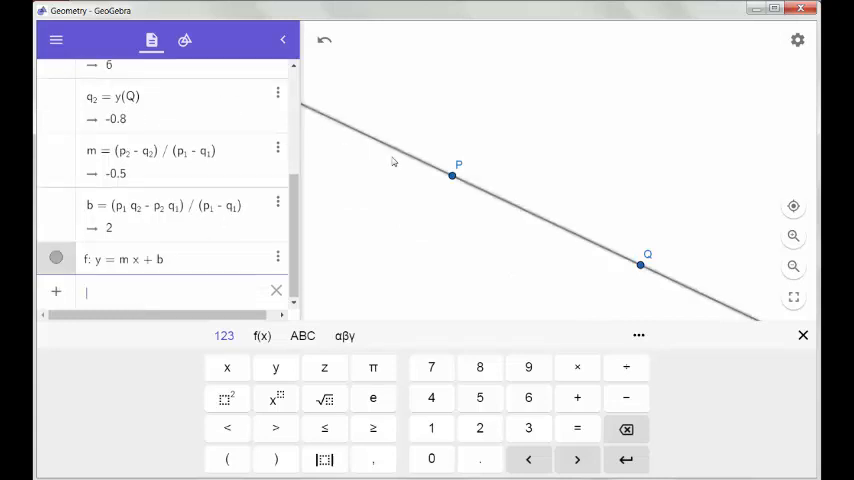
Drag P and Q until the line rises with m = 0.5 and b = -0.9
left_click_drag(452, 176, 445, 213)
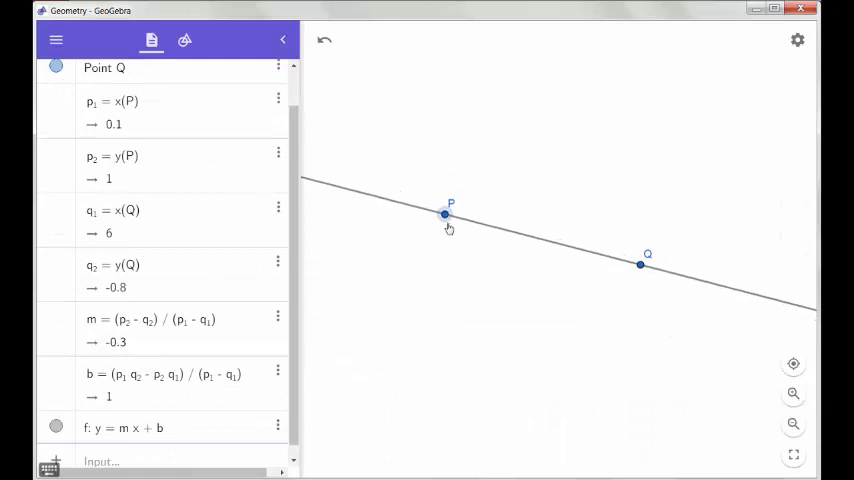
left_click_drag(445, 214, 482, 163)
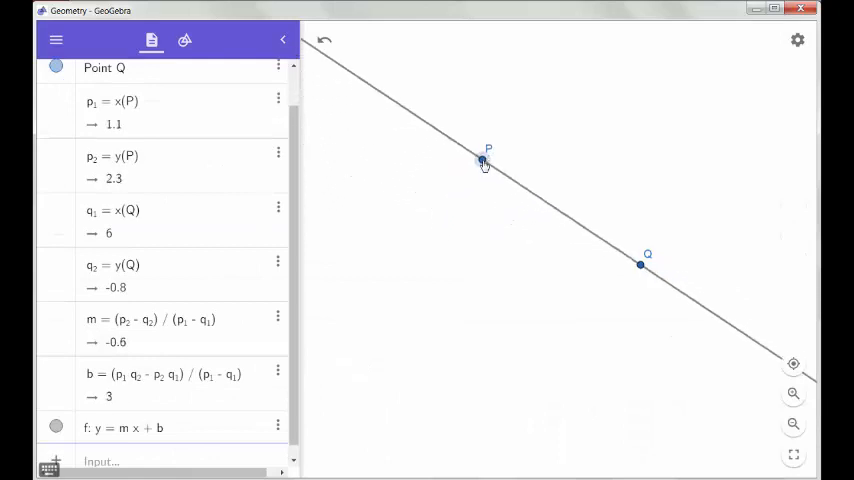
left_click_drag(482, 163, 468, 264)
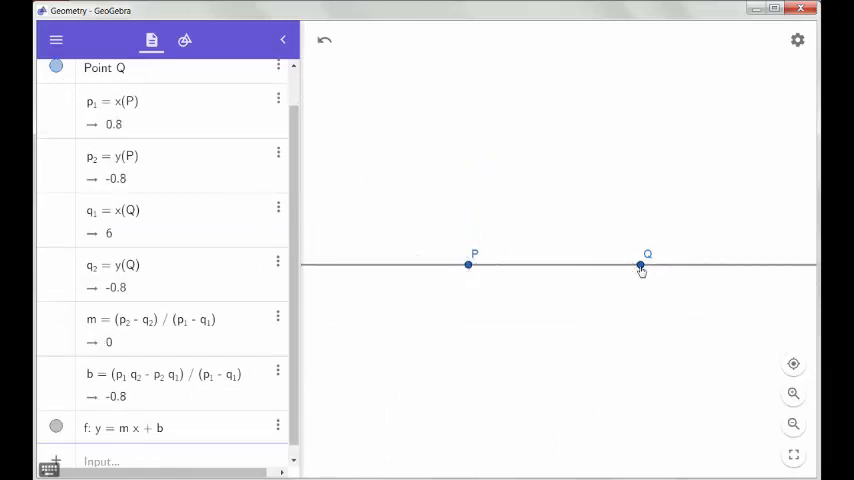
left_click_drag(640, 266, 643, 262)
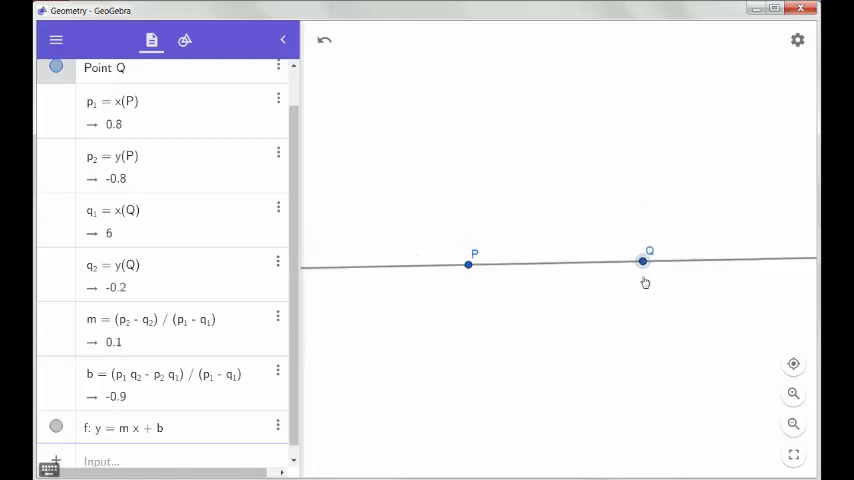
left_click_drag(648, 260, 630, 168)
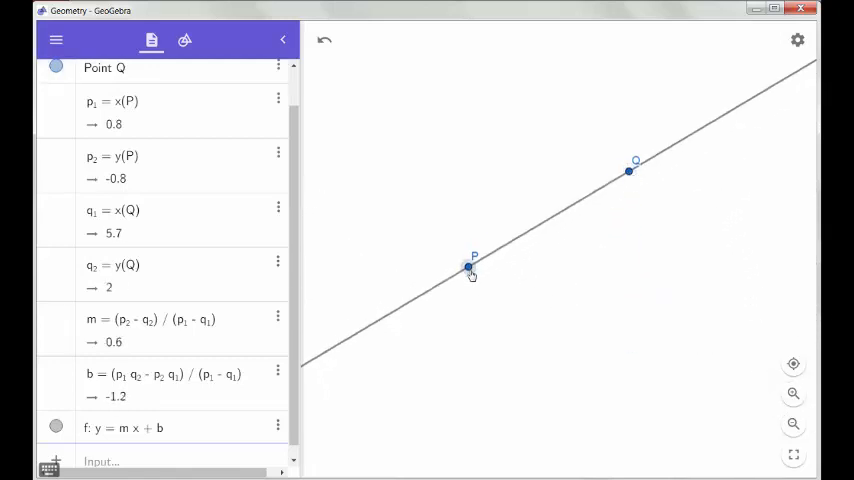
left_click_drag(470, 268, 454, 206)
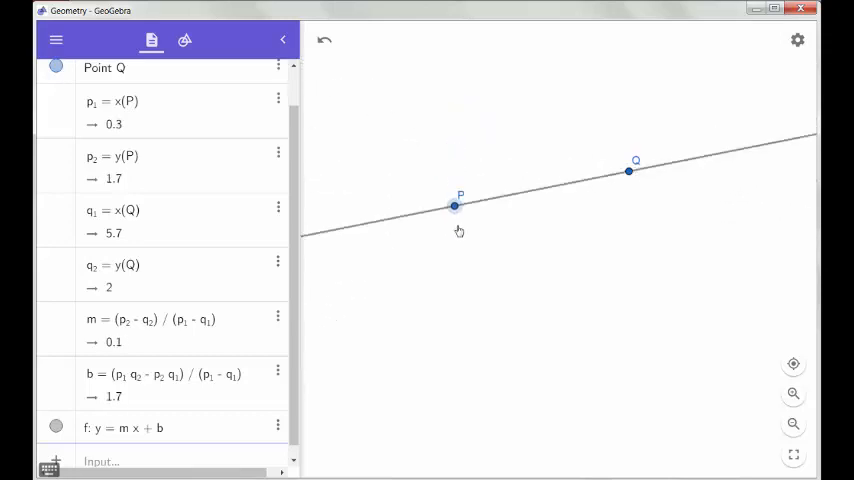
left_click_drag(454, 206, 465, 255)
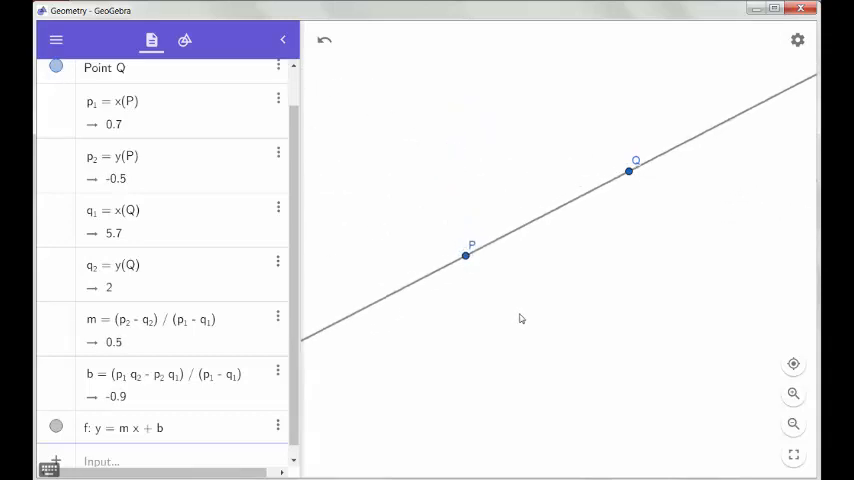
mouse_move(483, 166)
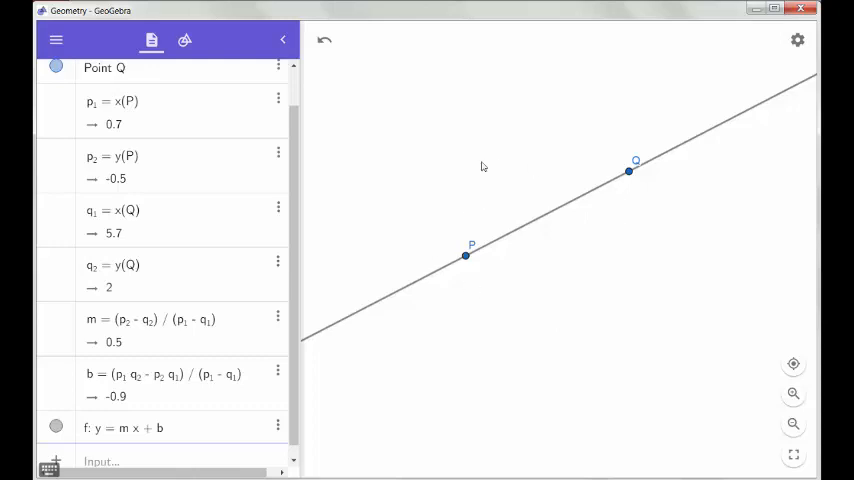
mouse_move(593, 260)
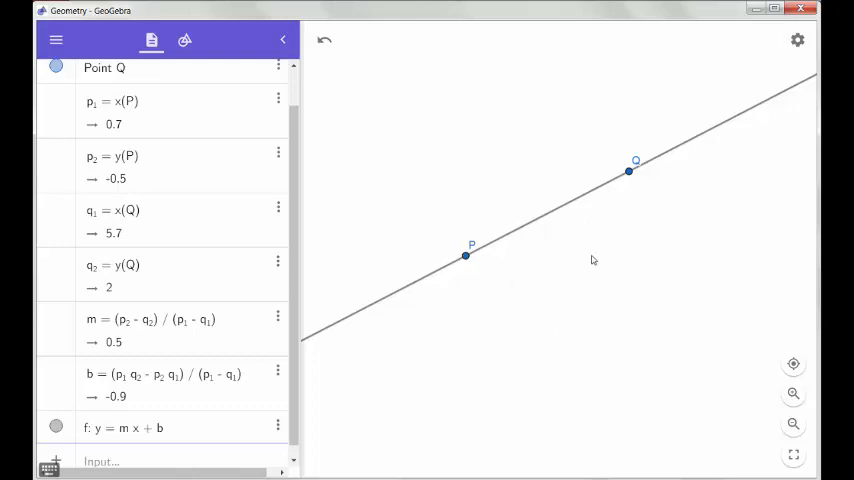
mouse_move(588, 262)
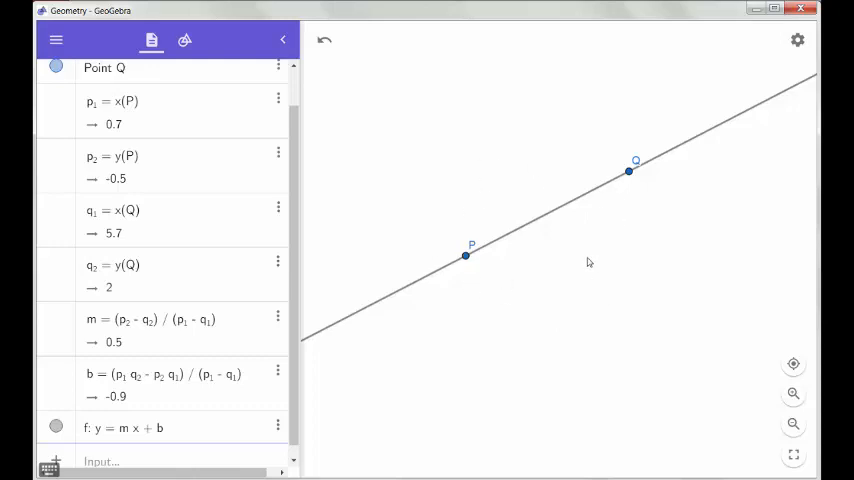